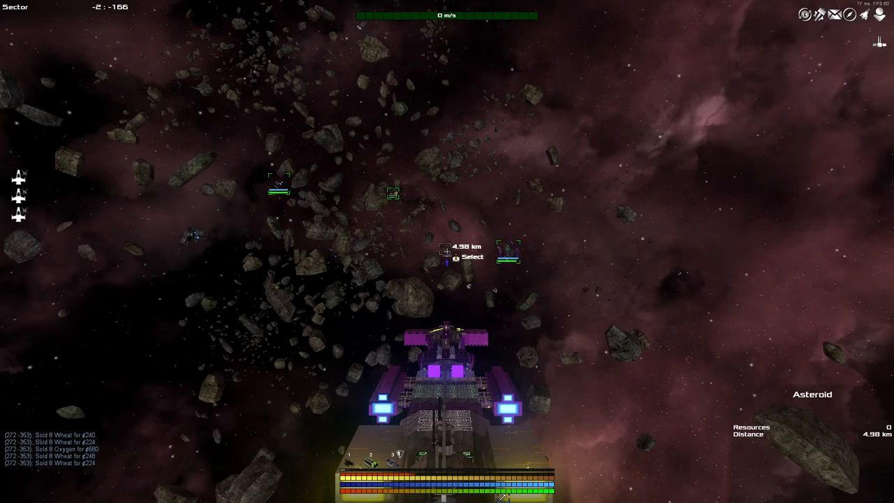
Read the adventurer's 'The Brotherhood' mail about Xsotan artifacts and the Barrier
click(833, 14)
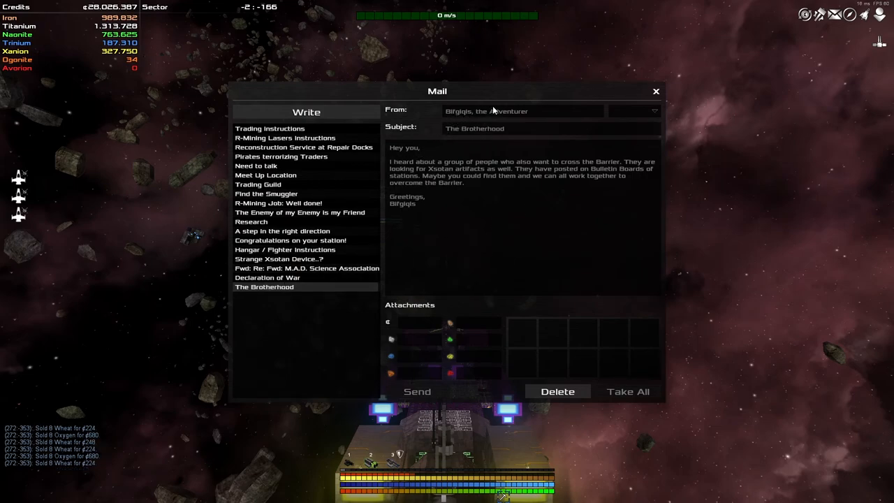
mouse_move(427, 167)
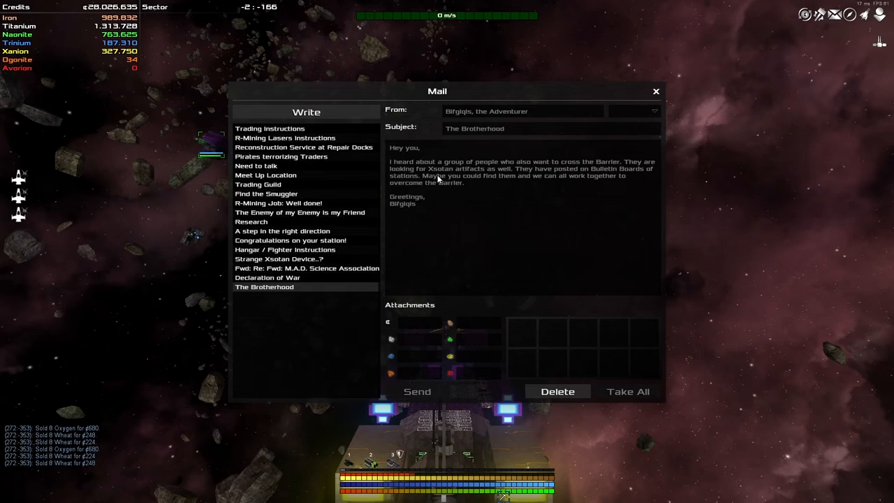
mouse_move(567, 176)
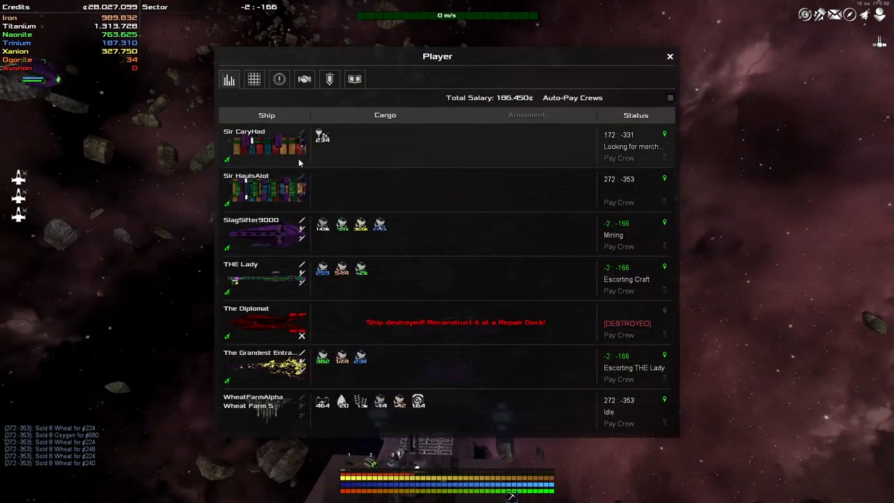
Check the Missions tab for The Brotherhood, return to the Ships overview and close the player window
click(280, 78)
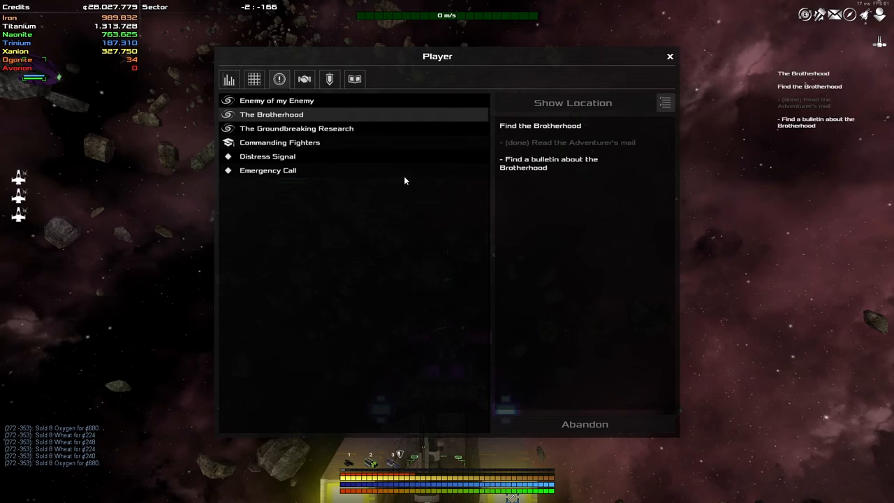
click(254, 78)
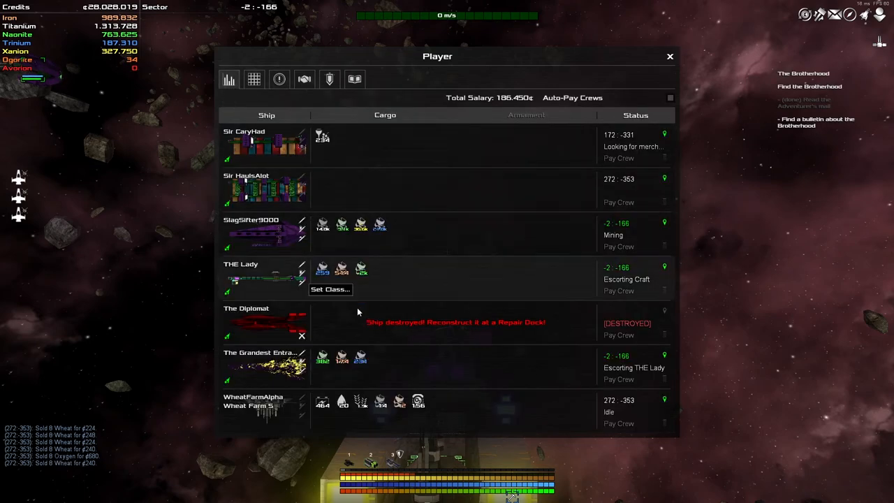
click(669, 56)
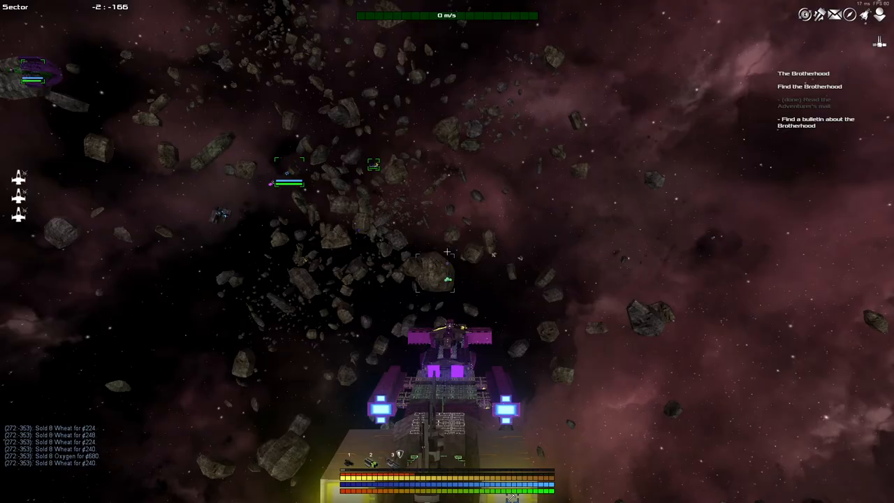
Search the galaxy map for 'repair' to find sectors with repair services
key(m)
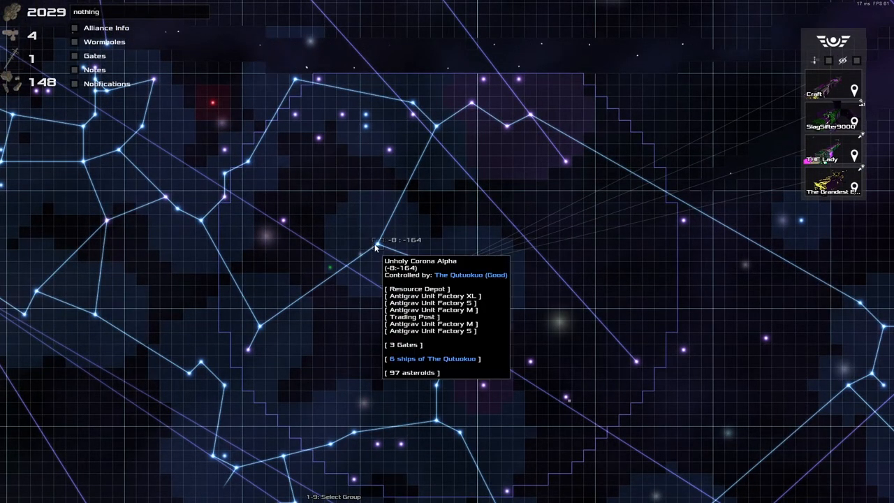
mouse_move(351, 204)
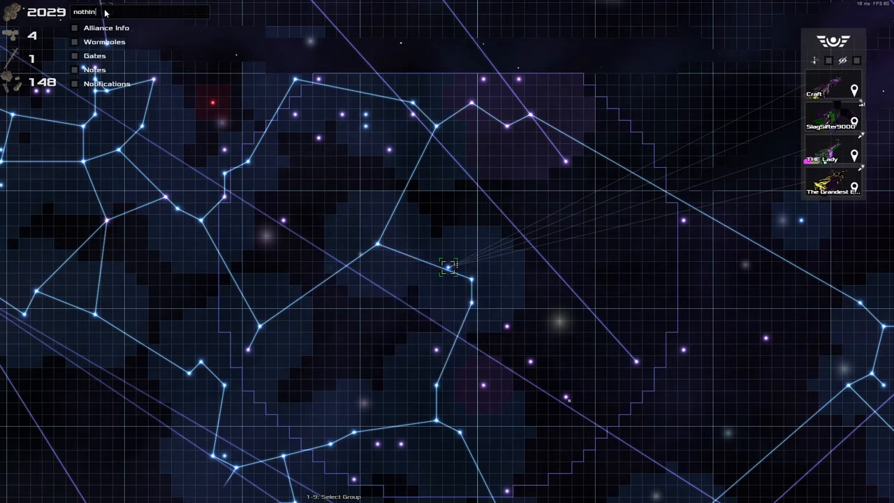
text(repair)
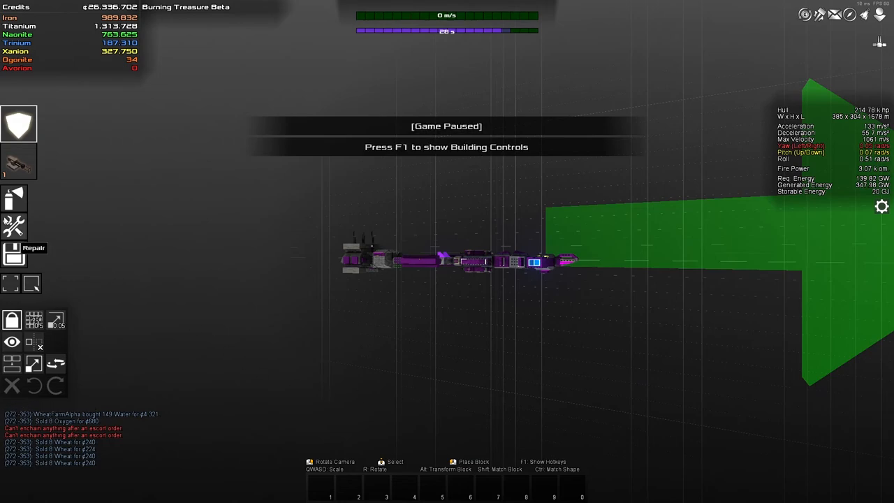
Preview converting the entire ship to Xanion and review its credit and material cost
click(34, 363)
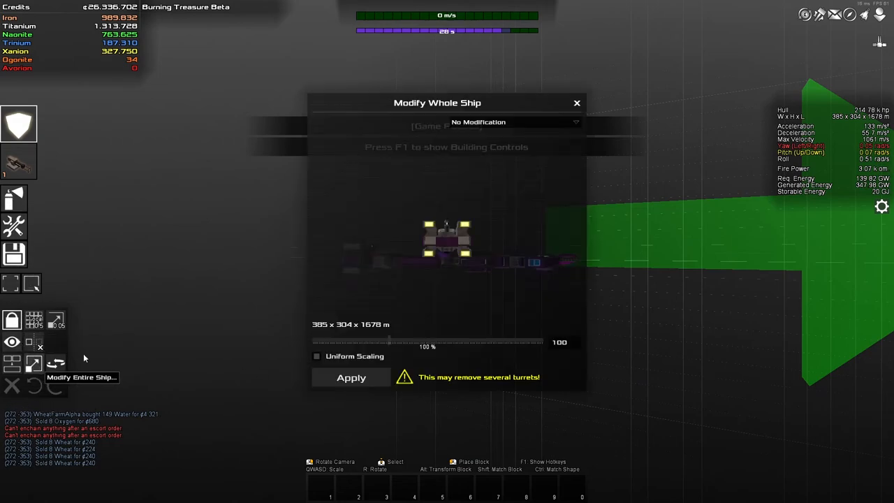
click(513, 122)
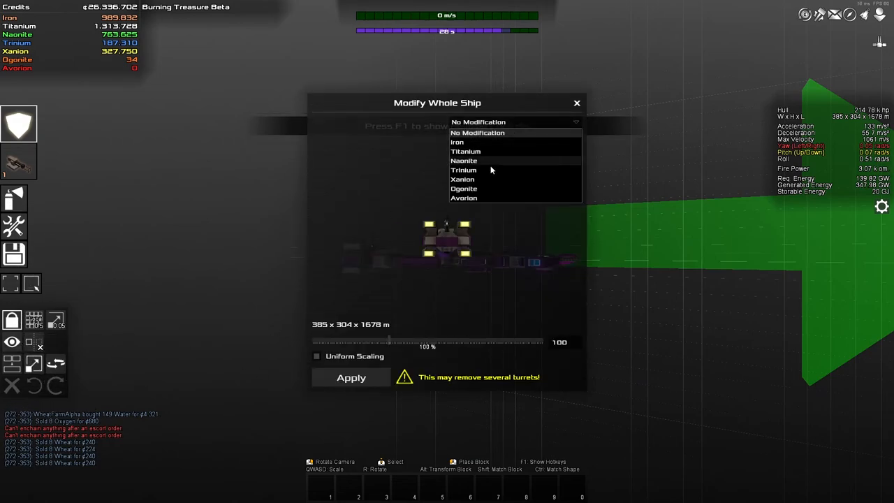
click(462, 179)
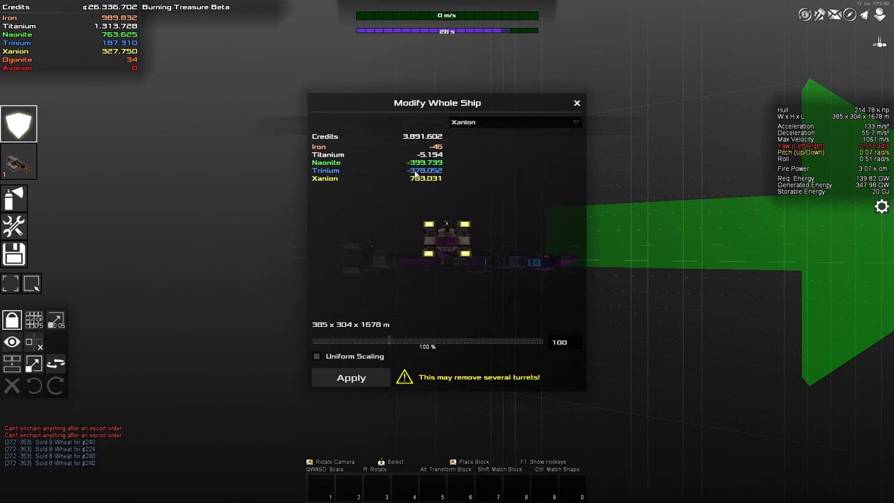
click(351, 377)
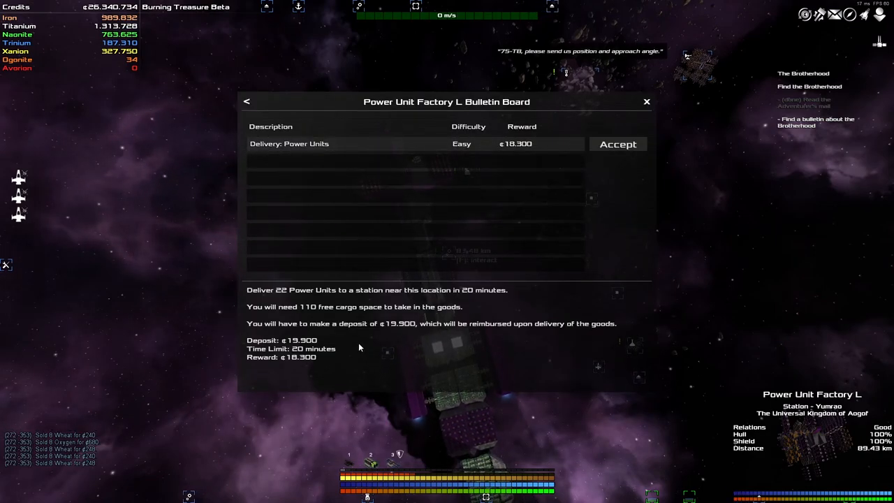
Close the power unit factory's bulletin board and interact with the next targeted station
click(645, 101)
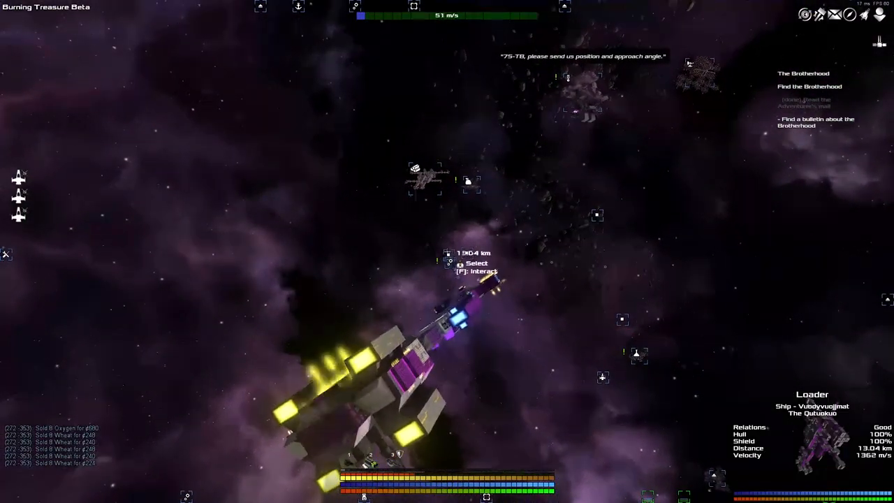
key(f)
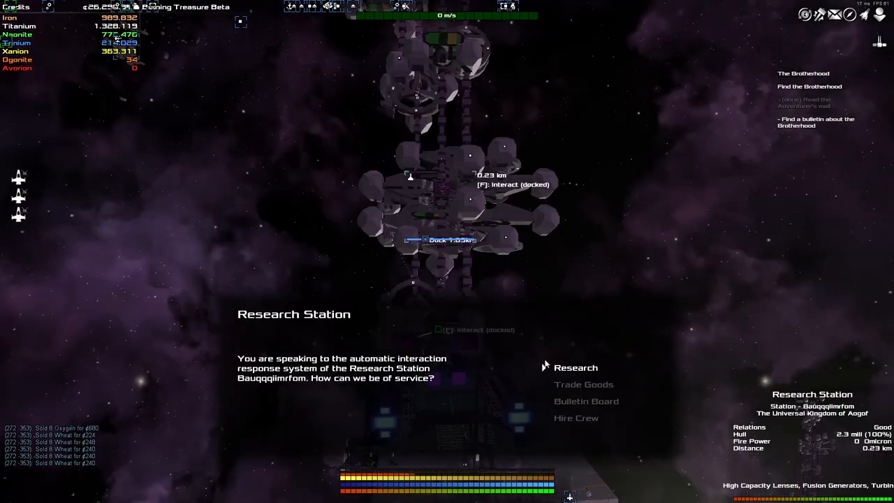
Enter the research station's Research screen to inspect artifacts and reconstruction tokens
click(575, 365)
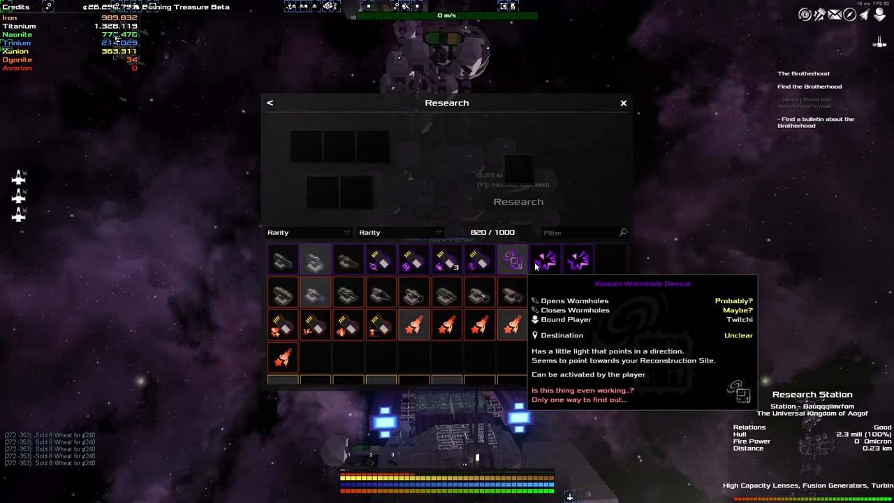
mouse_move(379, 258)
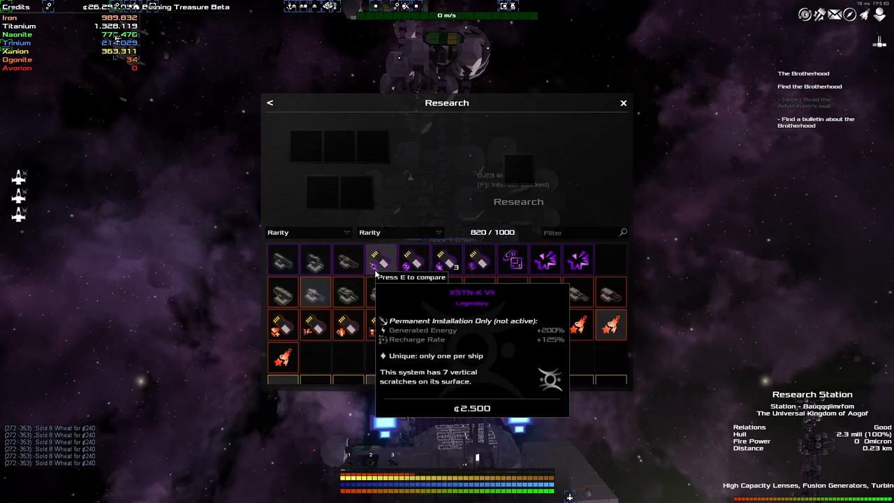
mouse_move(480, 259)
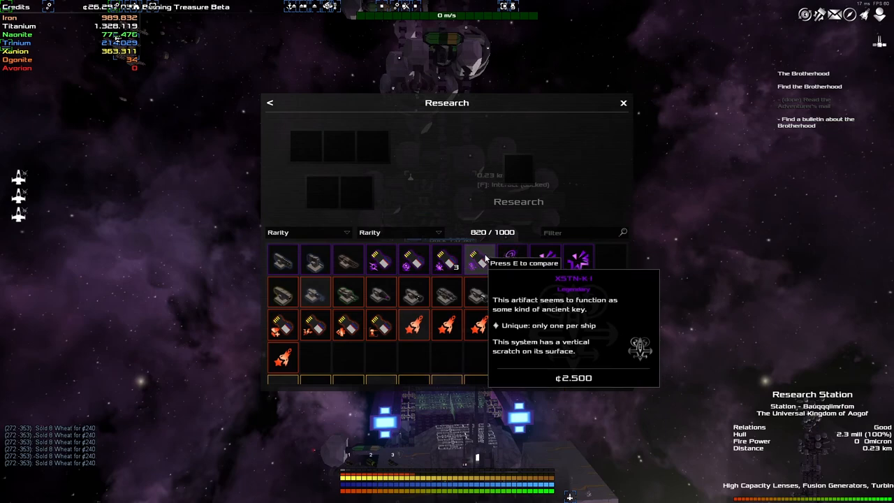
mouse_move(514, 341)
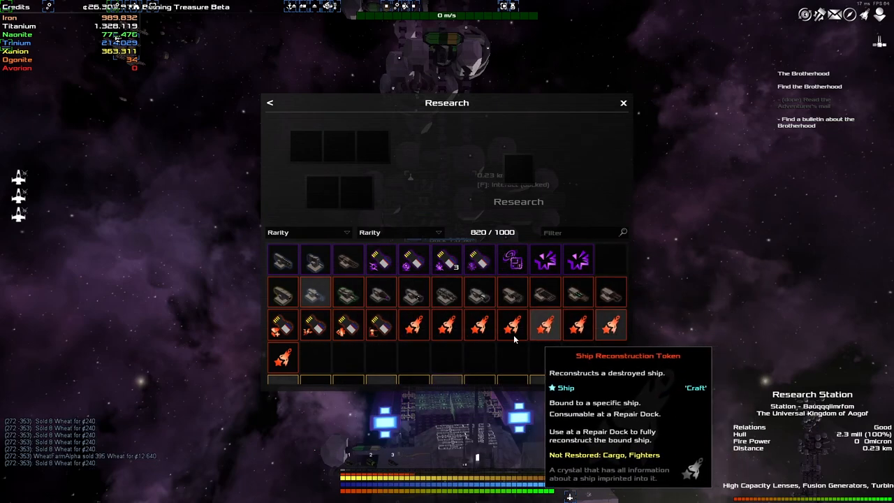
mouse_move(388, 345)
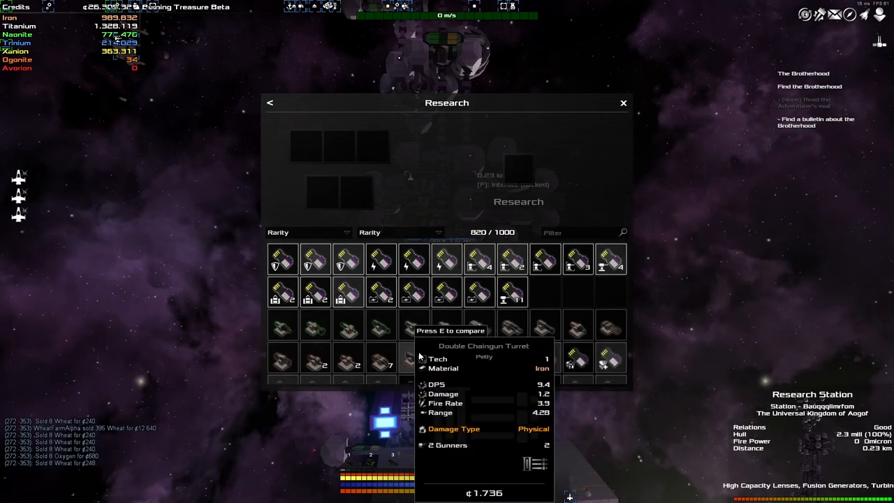
Research surplus turret control systems and hyperspace upgrades into new upgrades
scroll(down, 3)
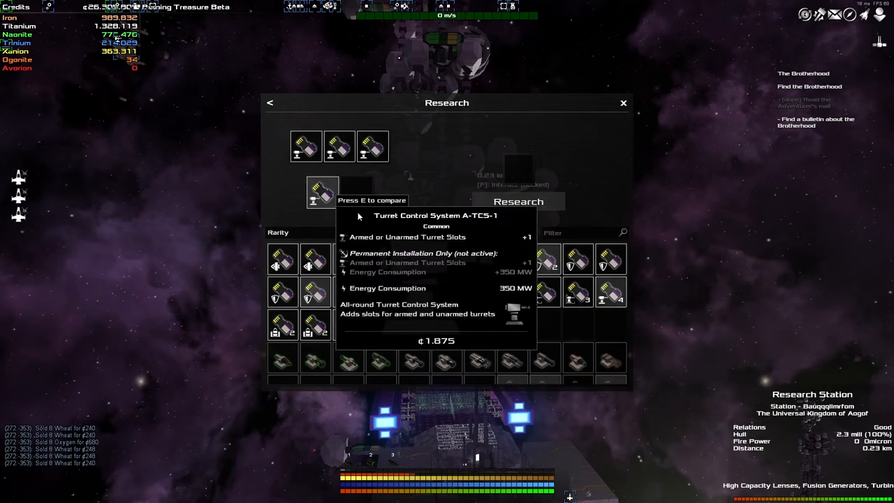
click(518, 201)
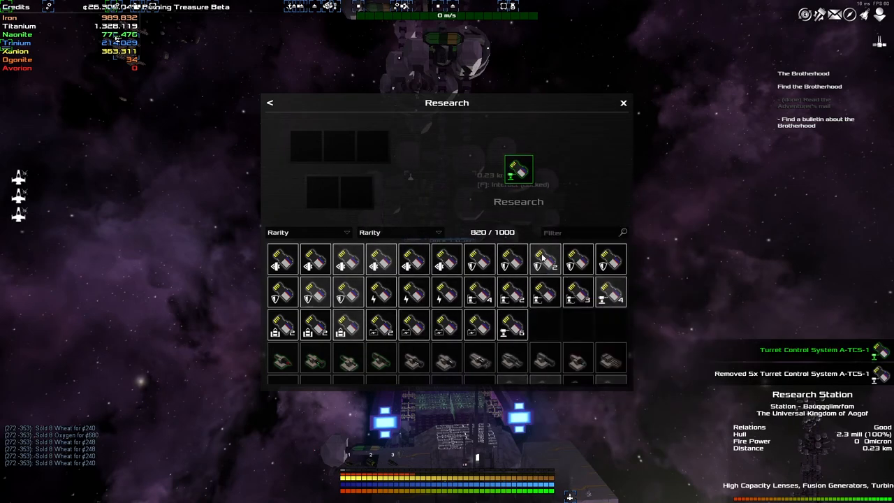
mouse_move(518, 169)
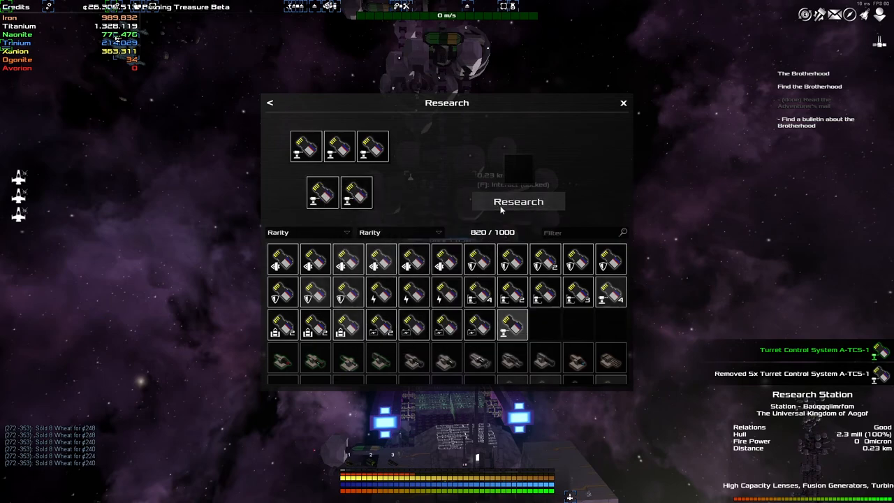
click(518, 201)
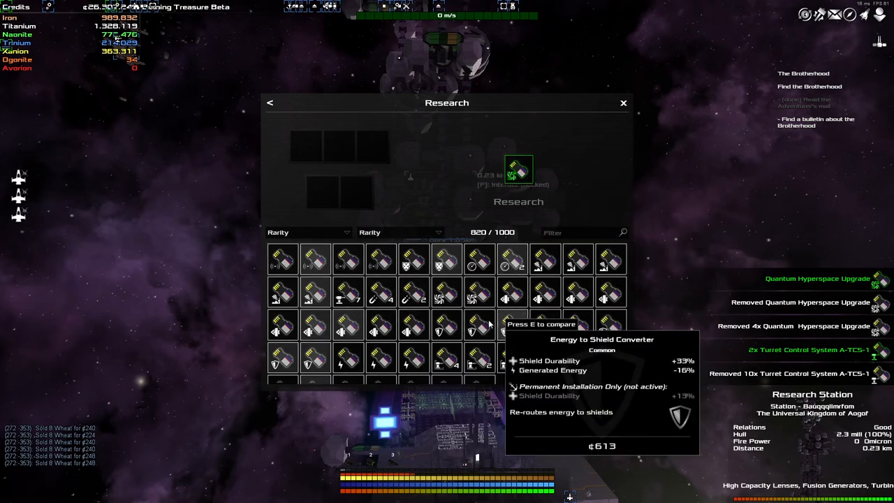
mouse_move(346, 292)
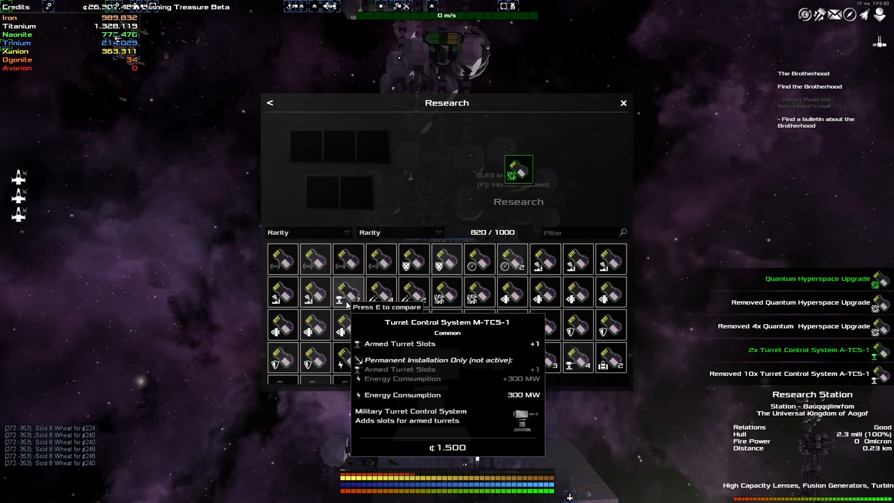
click(347, 291)
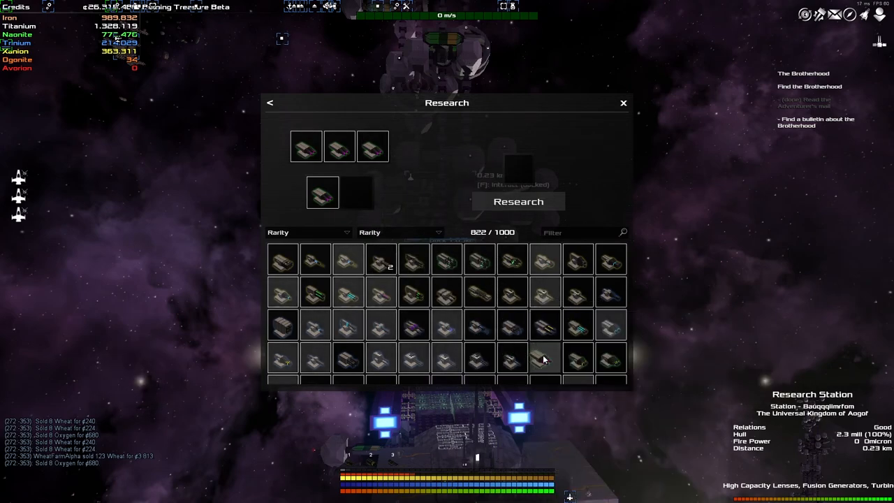
Rebuild the turret batch and research the turrets into new ones such as a Plasma Turret
click(517, 201)
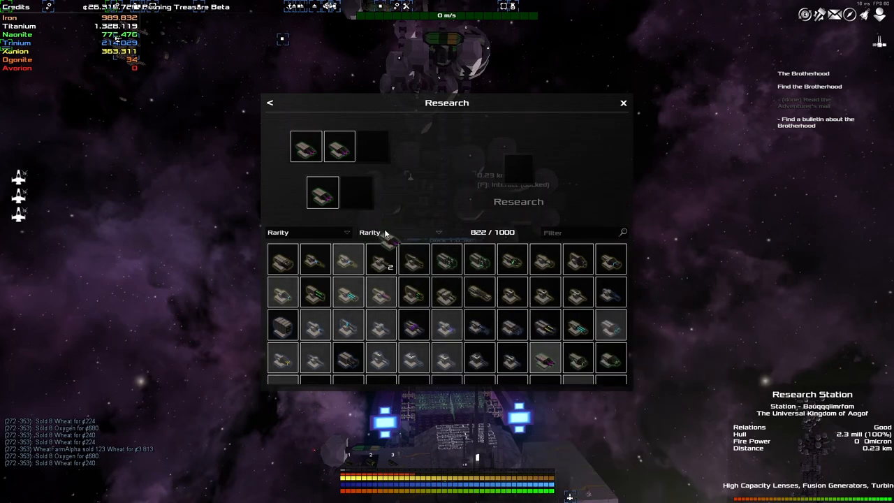
drag(545, 357, 357, 192)
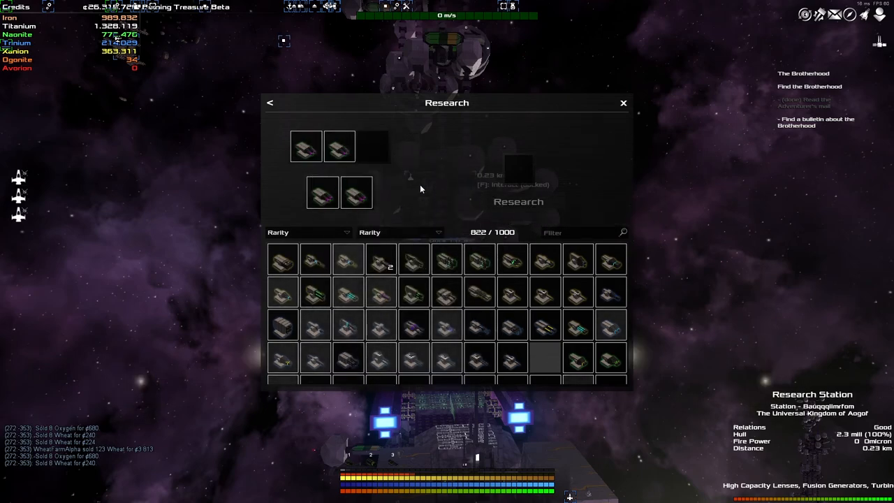
mouse_move(511, 356)
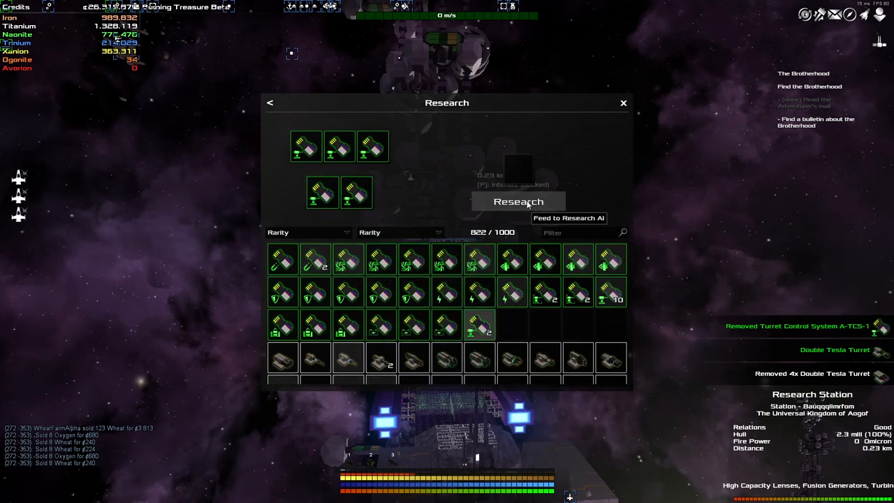
click(517, 201)
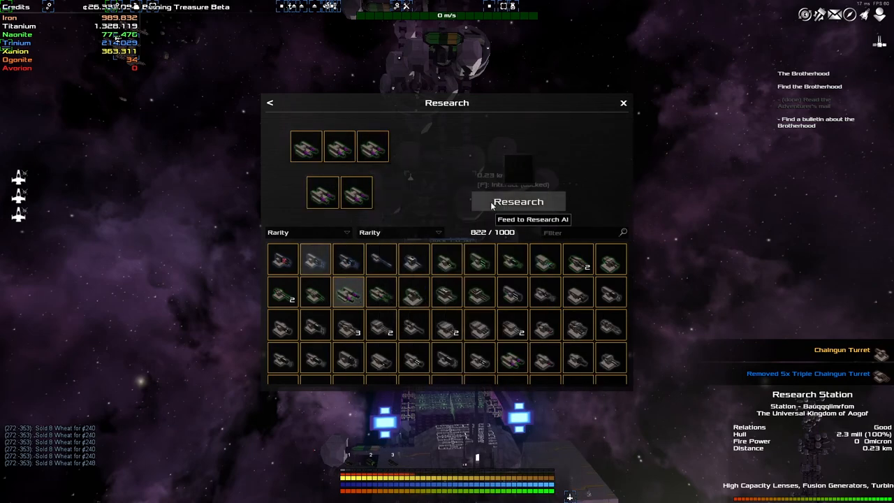
click(518, 201)
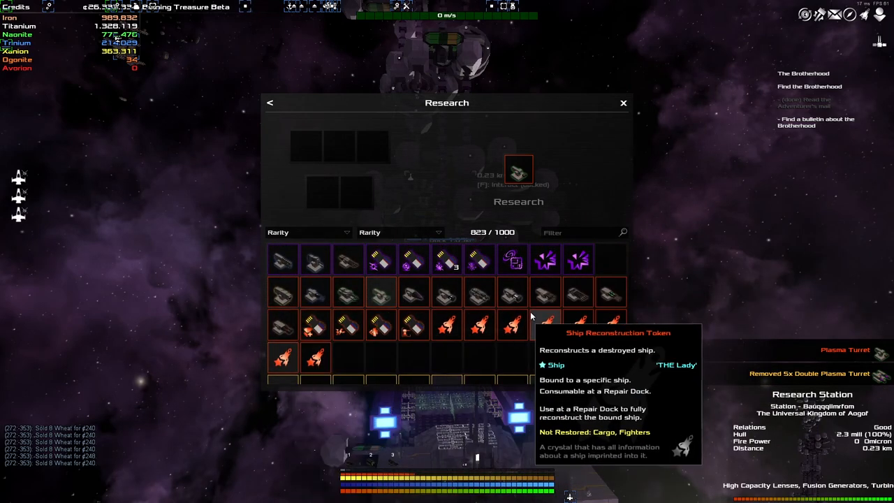
click(623, 103)
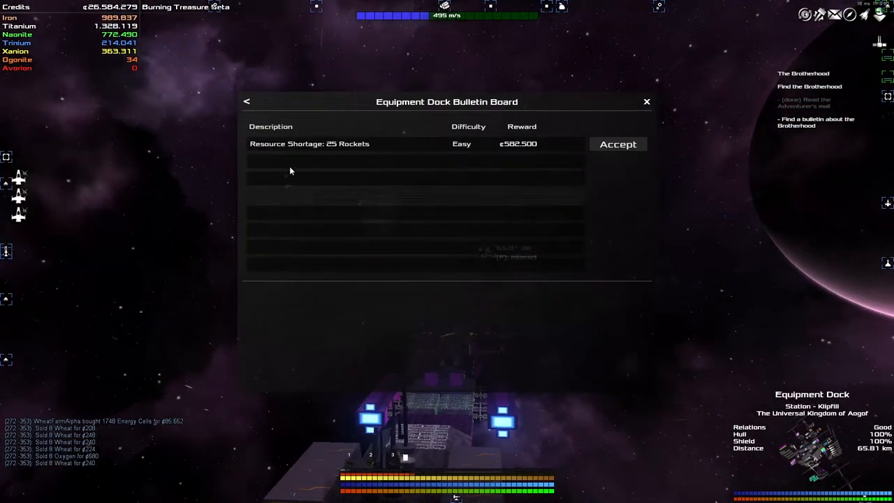
Accept the trading post's 150 Neon delivery mission and head for the destination
click(645, 100)
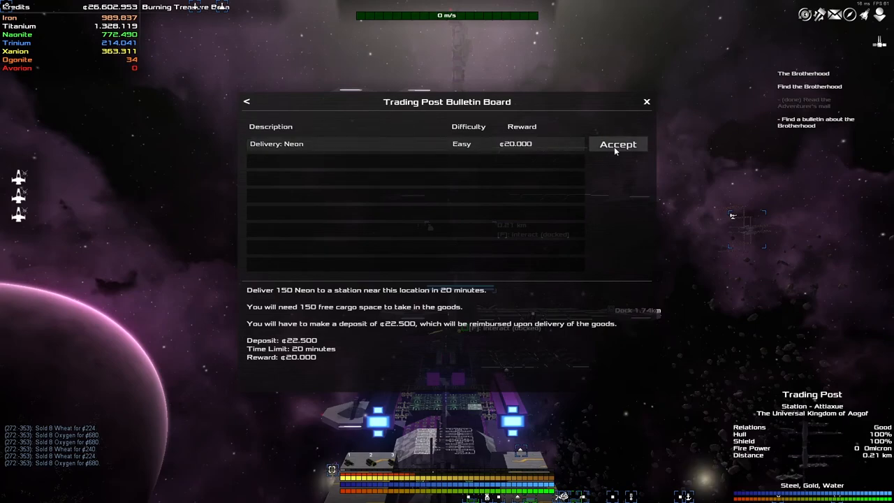
click(617, 144)
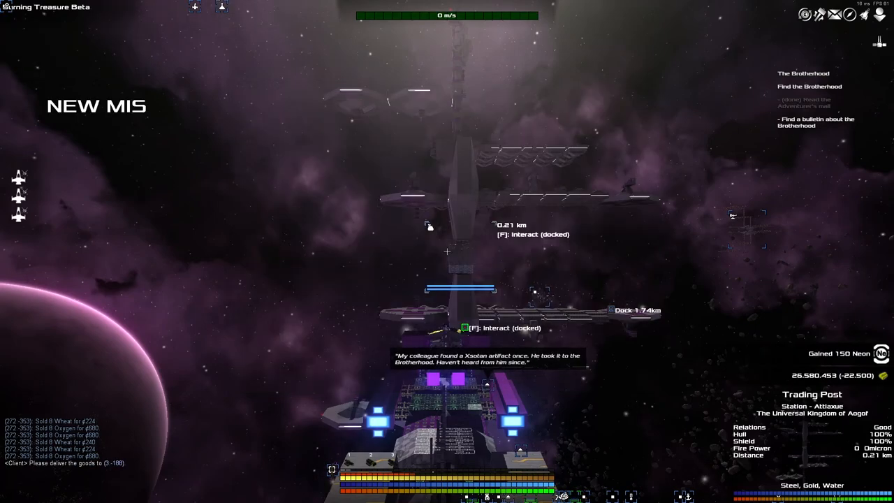
key(m)
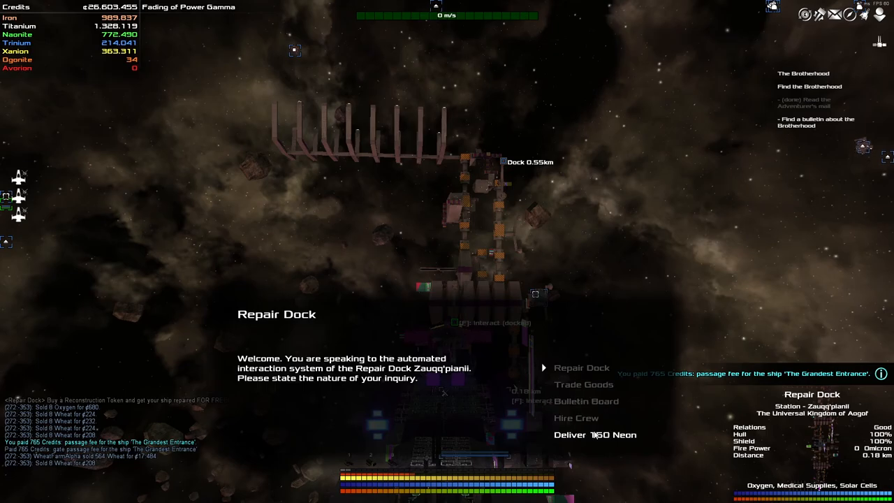
Deliver the 150 Neon at the repair dock and read its New Opportunities bulletin
click(595, 434)
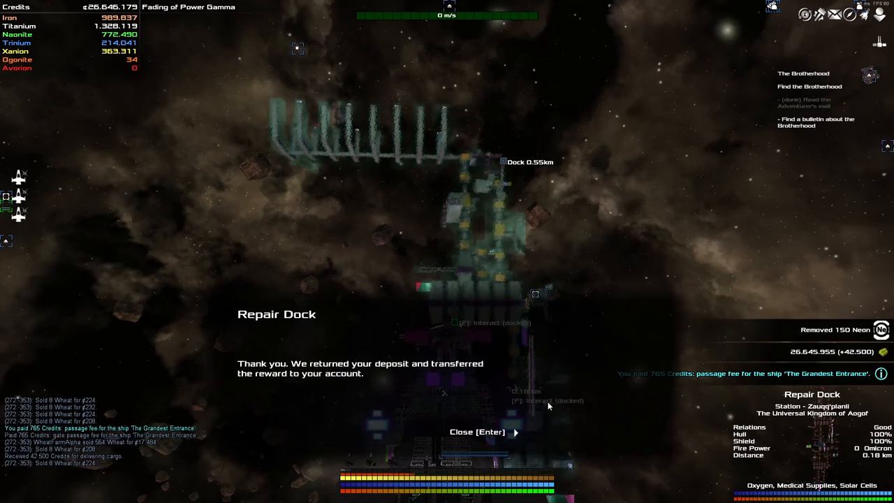
key(enter)
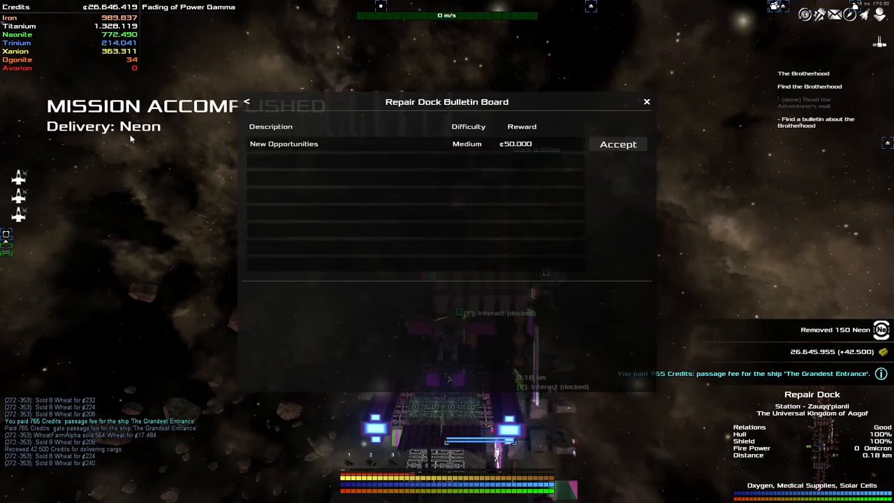
click(284, 142)
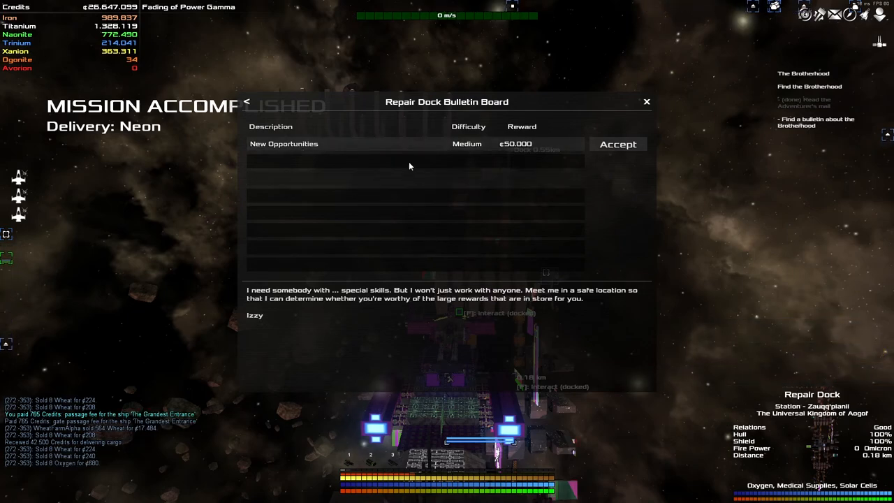
click(645, 100)
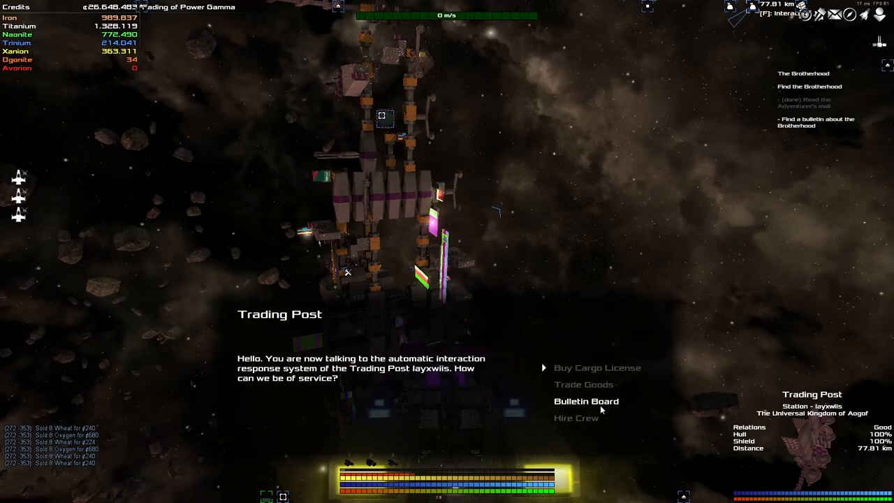
Browse the Trading Post bulletin board, including the wires resource shortage posting
click(587, 401)
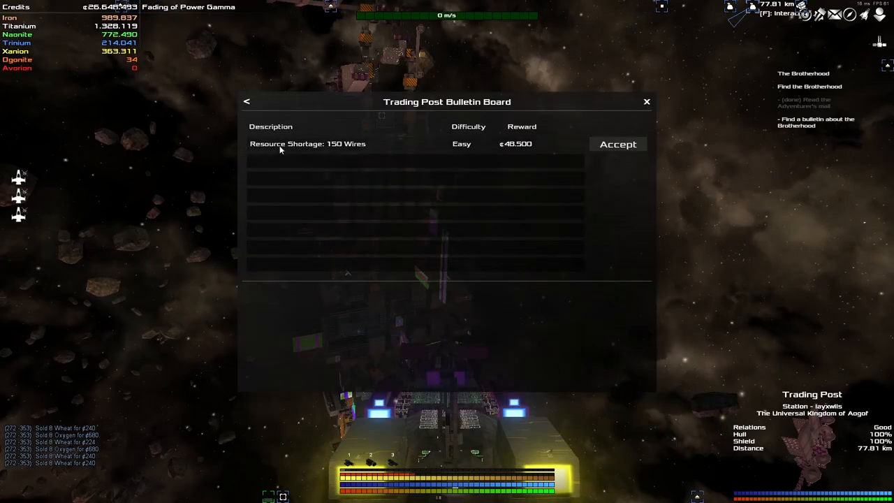
click(307, 143)
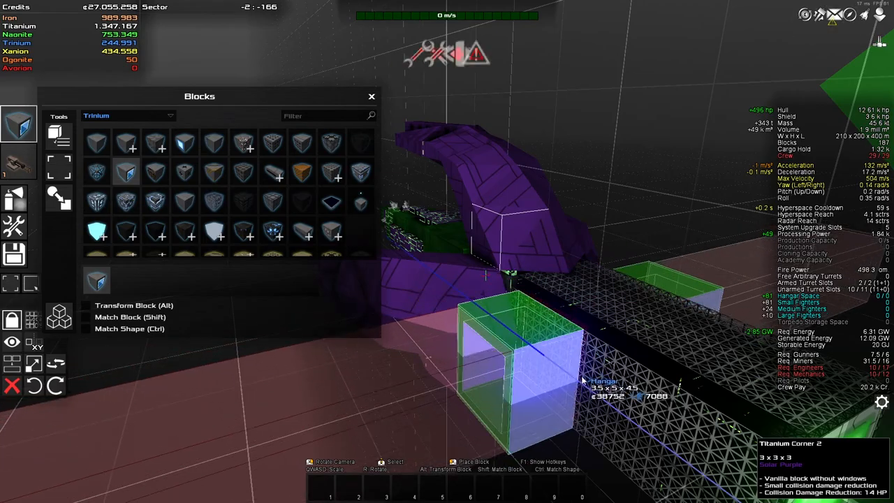
Place a titanium block and a titanium corner armour block on the ship's front
click(502, 363)
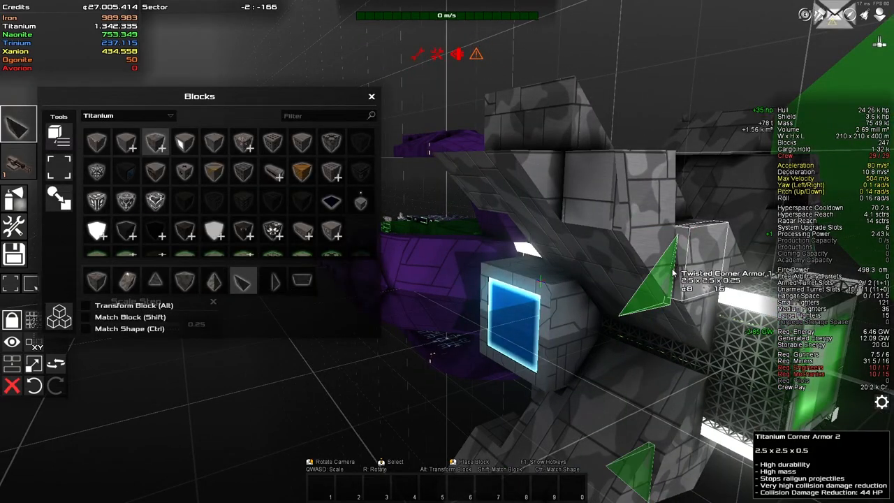
click(649, 279)
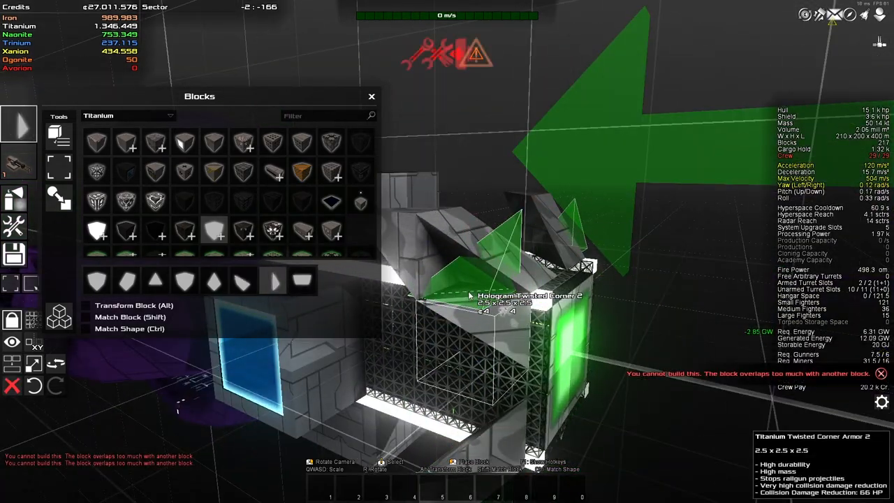
Place a titanium twisted corner armour piece along the hull edge
click(371, 94)
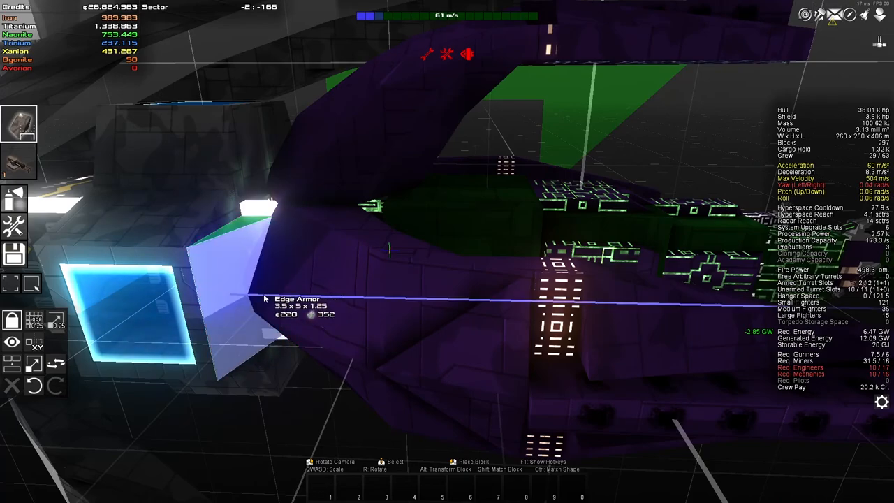
Place an edge armour block, then attach a Xanion block to the hull
click(266, 296)
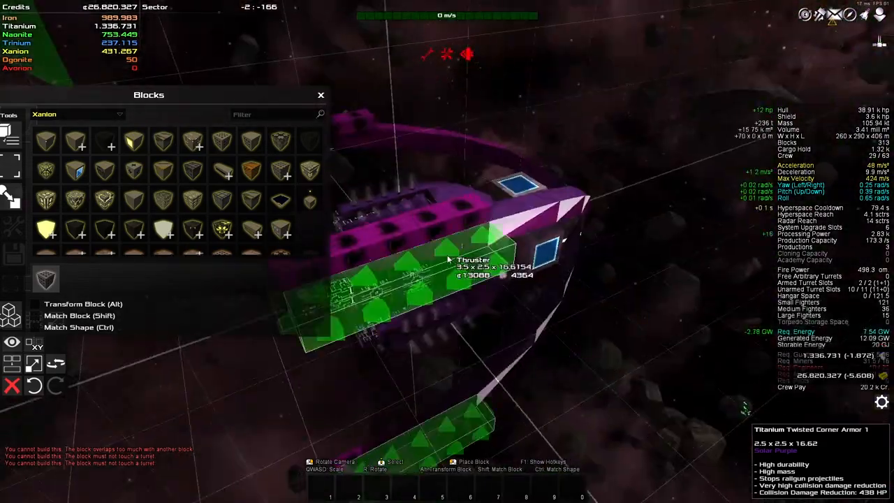
click(321, 95)
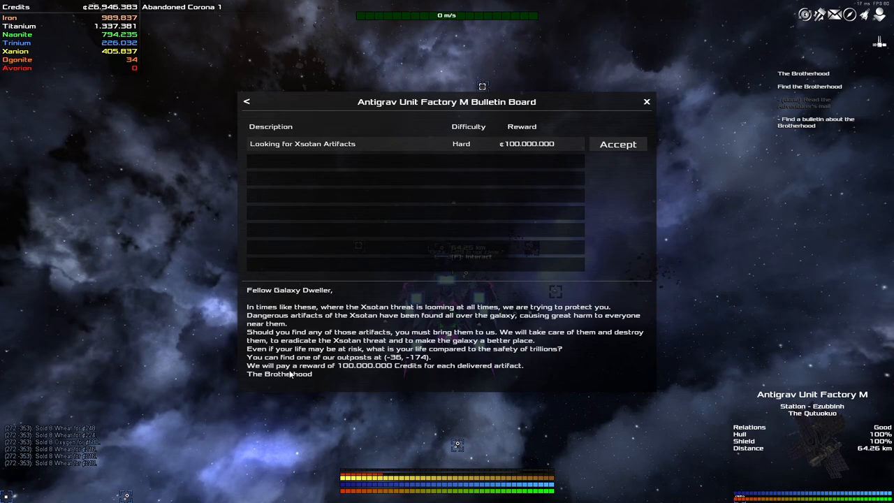
mouse_move(351, 374)
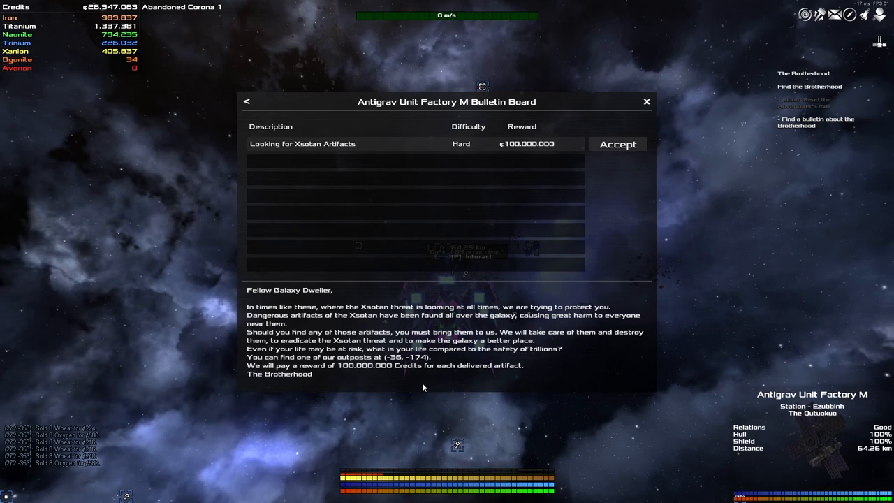
mouse_move(317, 377)
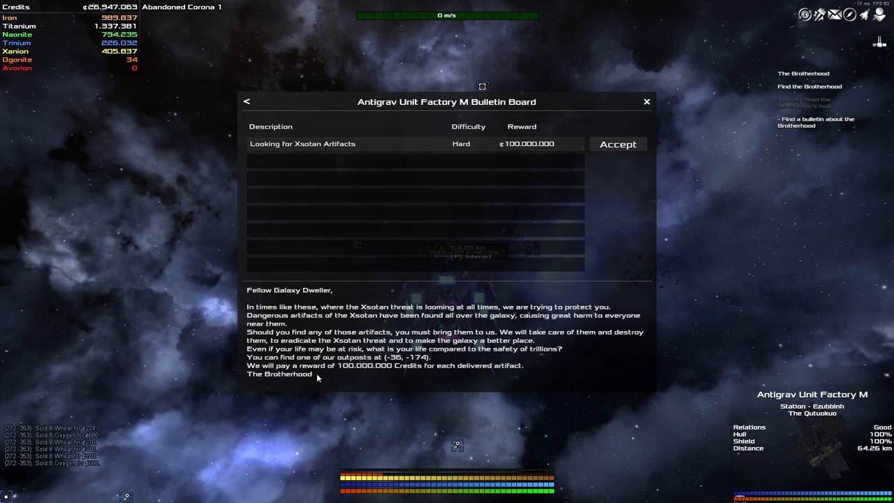
Accept the Brotherhood's 'Looking for Xsotan Artifacts' bulletin and leave the board
click(617, 144)
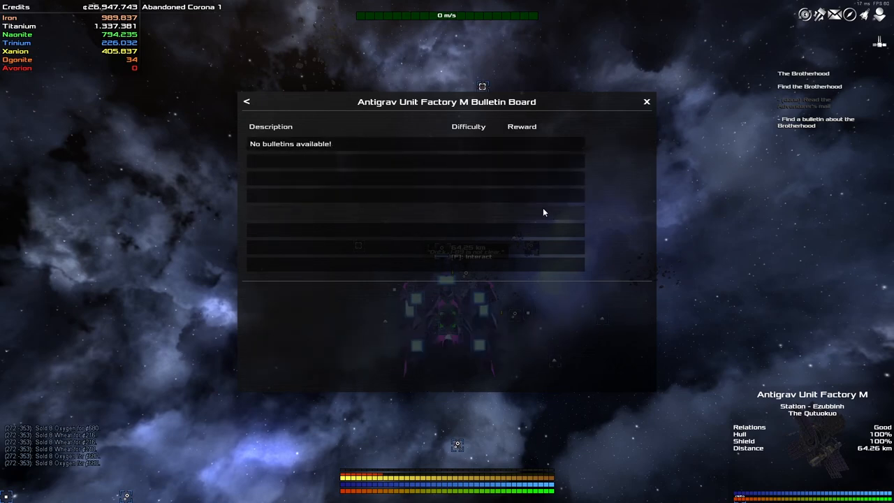
click(645, 100)
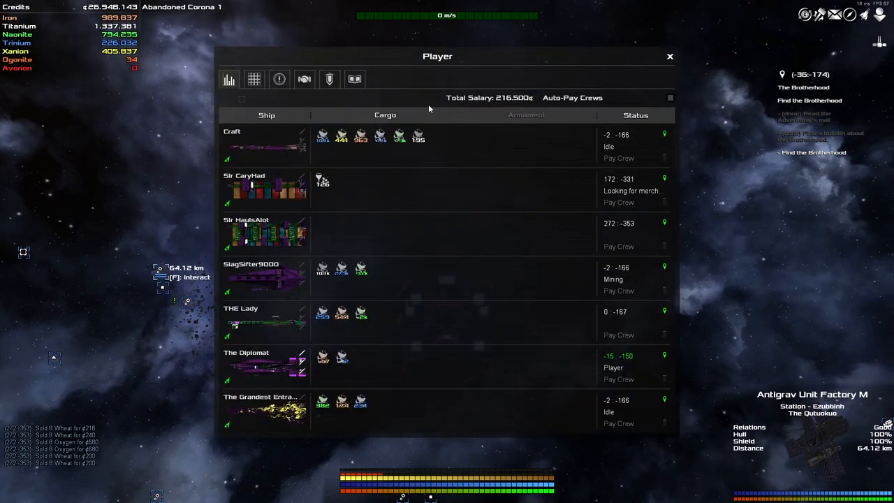
Read the Artifact Delivery mission details in the Missions list, then fly off
click(279, 78)
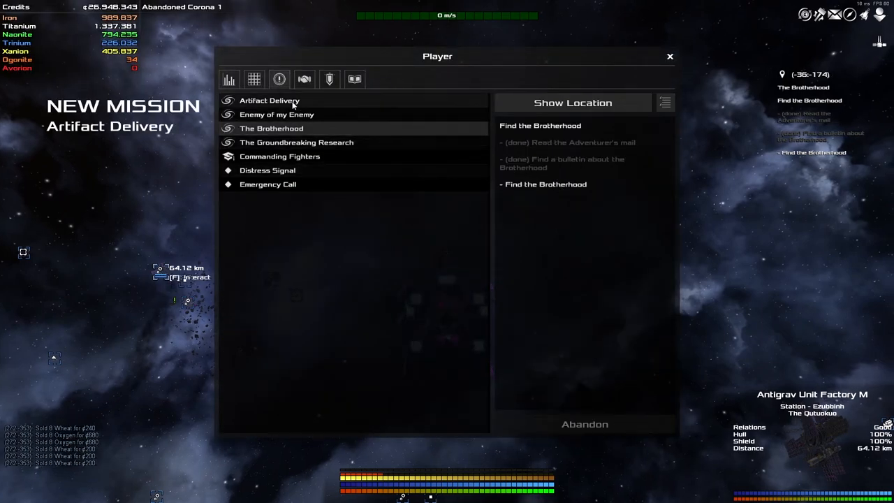
click(269, 100)
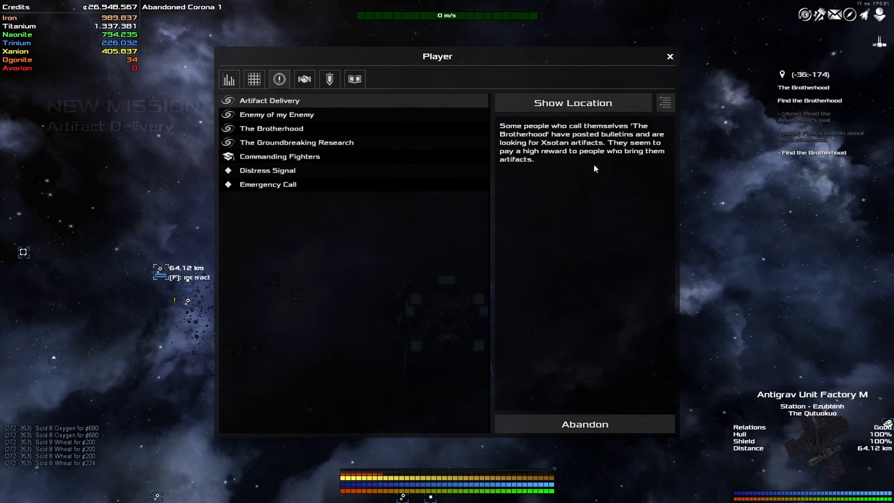
mouse_move(566, 167)
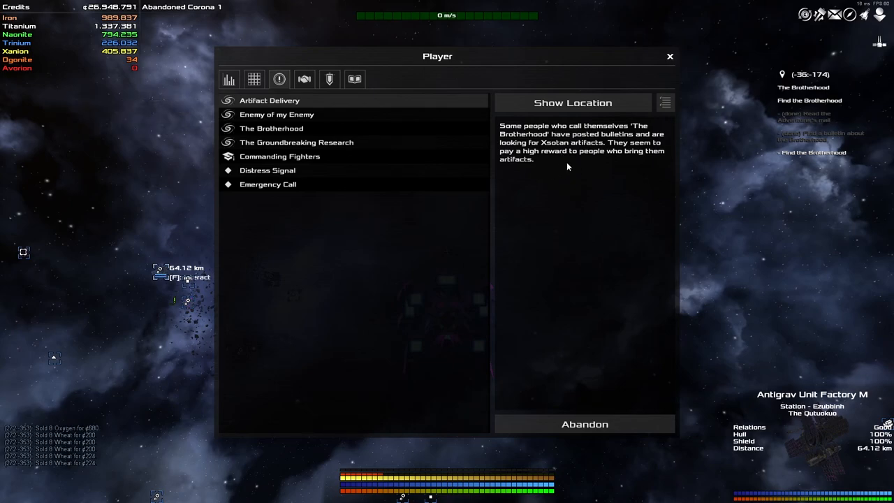
click(669, 56)
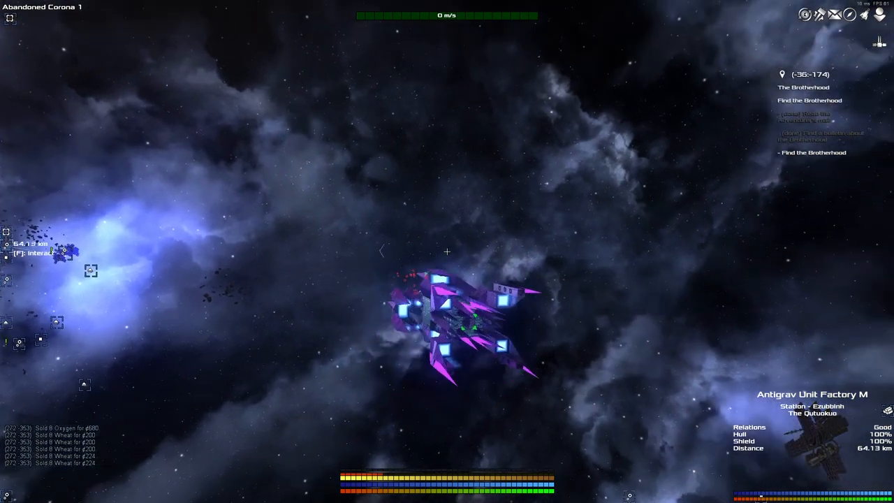
key(m)
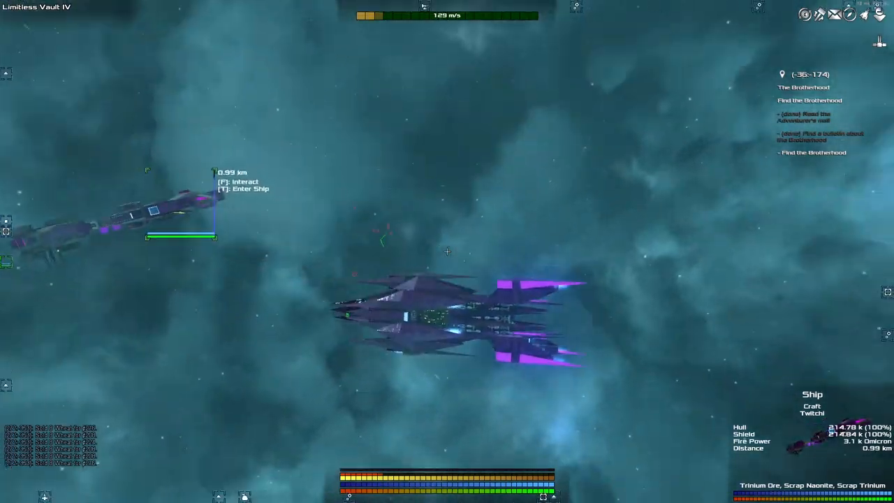
Jump to sector -36:-174 and head toward the Scanner Beacon
key(m)
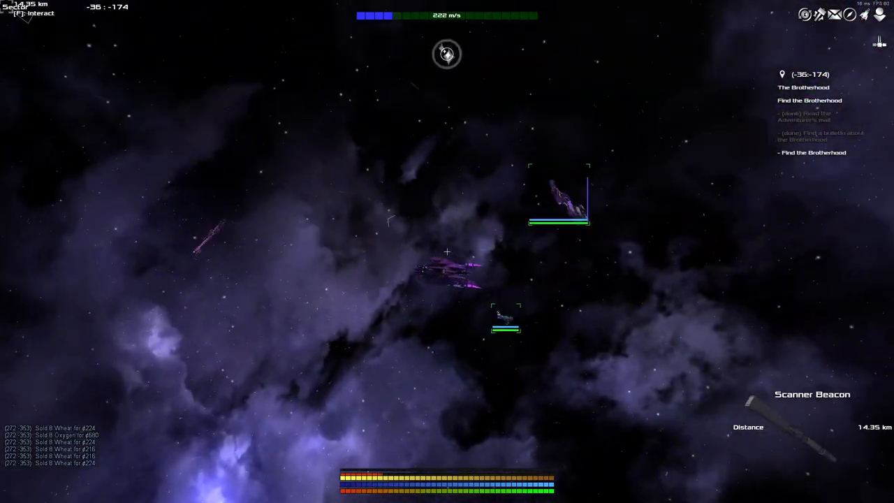
Interact with the Scanner Beacon and activate it, summoning Tankem
key(m)
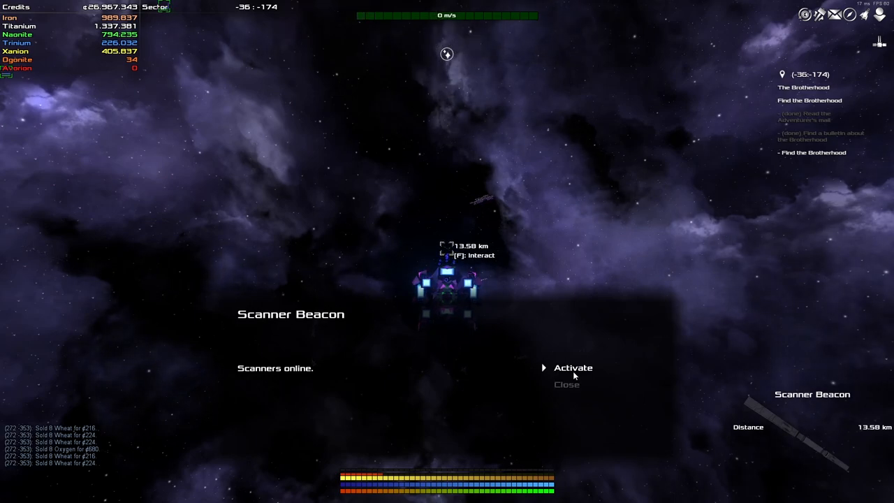
click(573, 367)
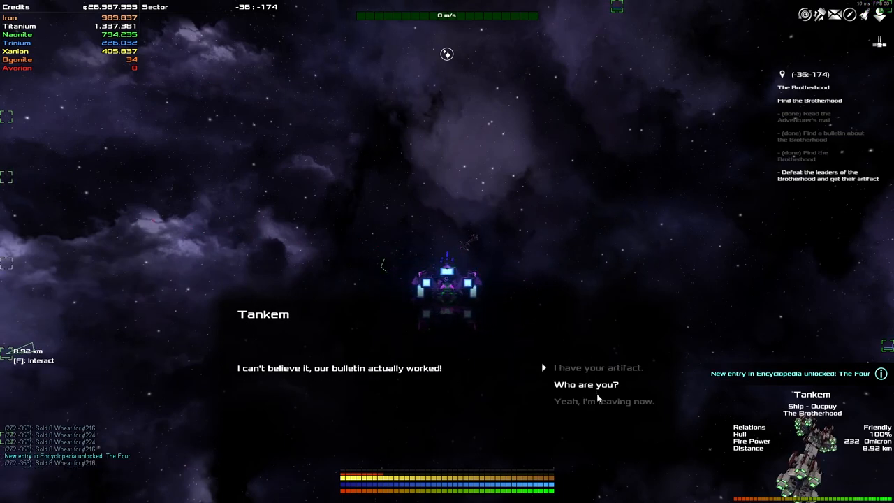
Ask Tankem who they are and about the reward, continuing until the Brotherhood turns hostile
click(585, 384)
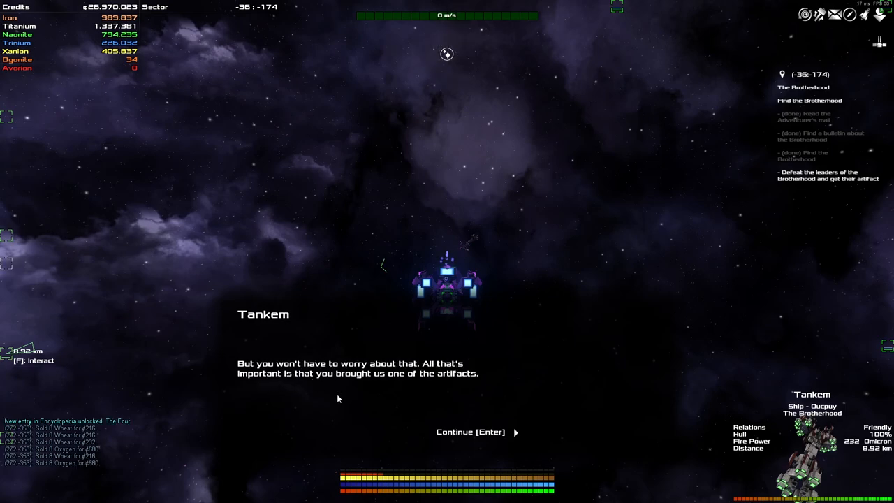
key(enter)
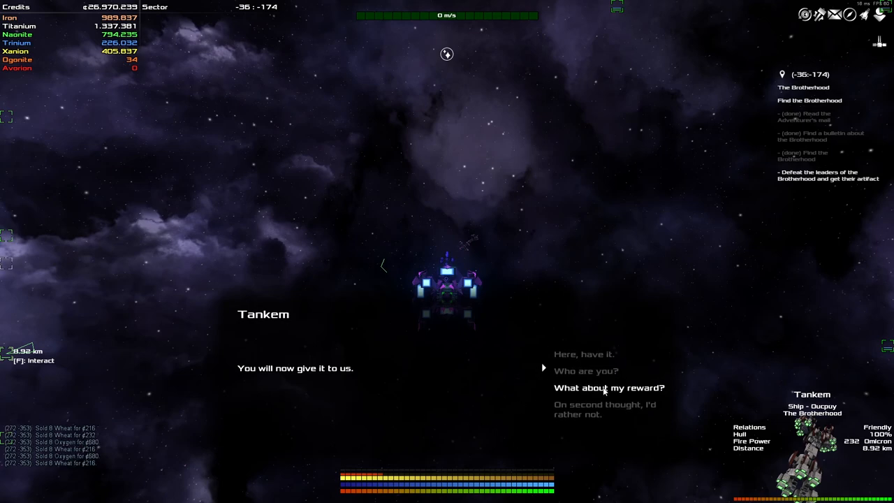
click(609, 388)
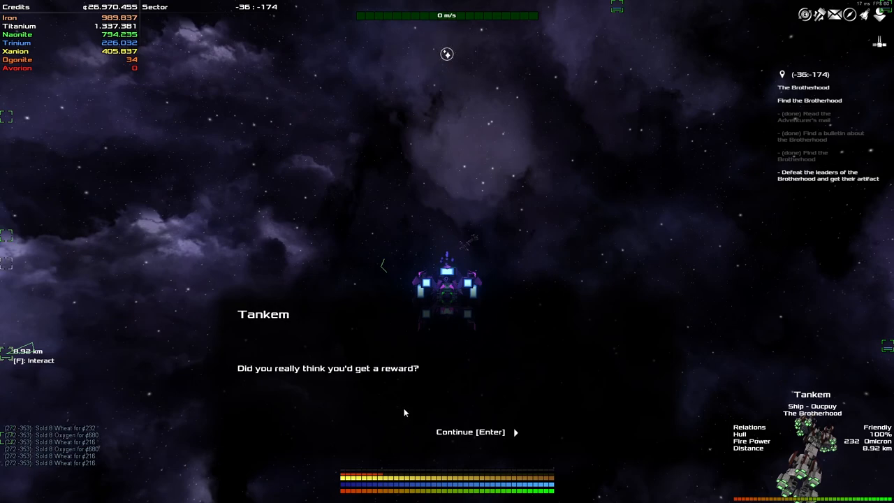
key(enter)
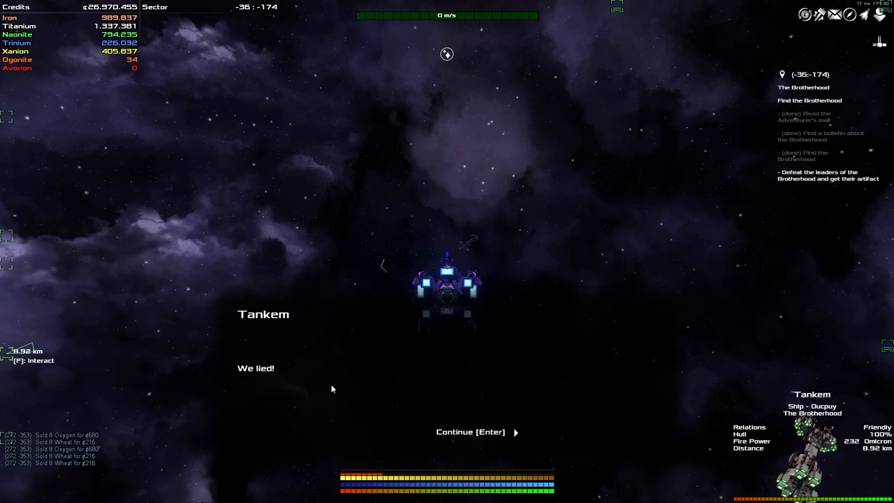
key(enter)
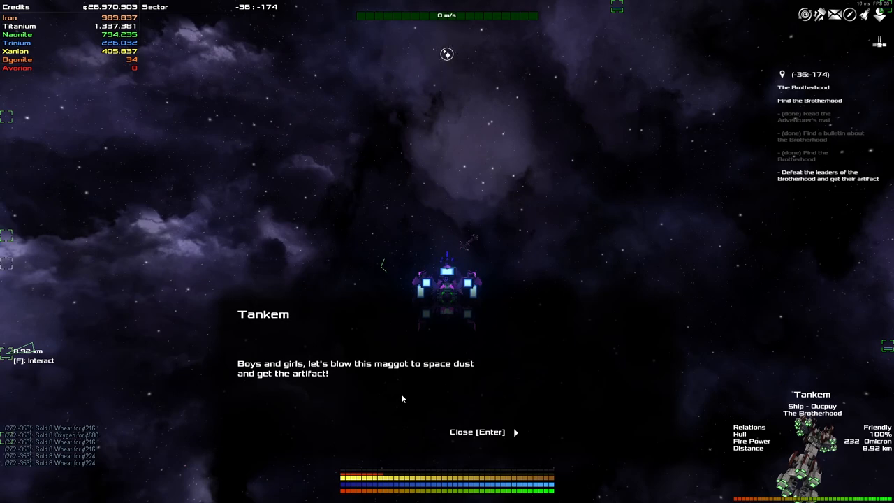
key(Enter)
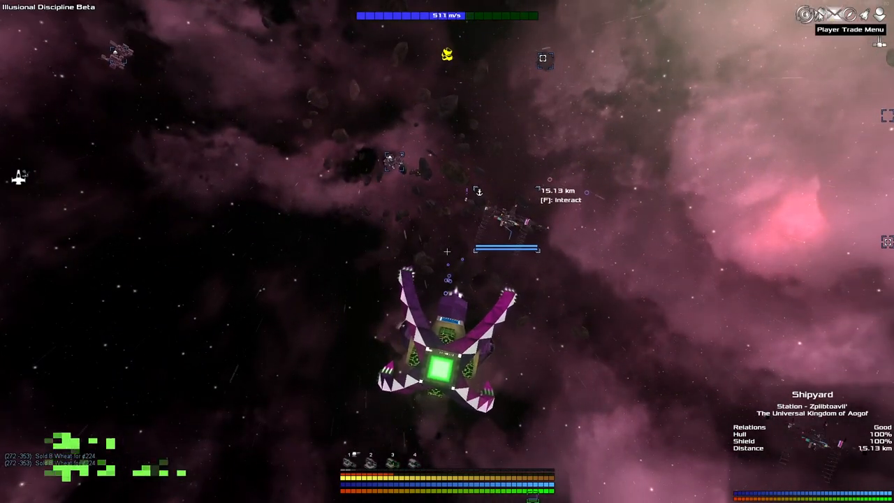
Read the Brotherhood's 'Declaration of War' message in the mailbox
click(835, 14)
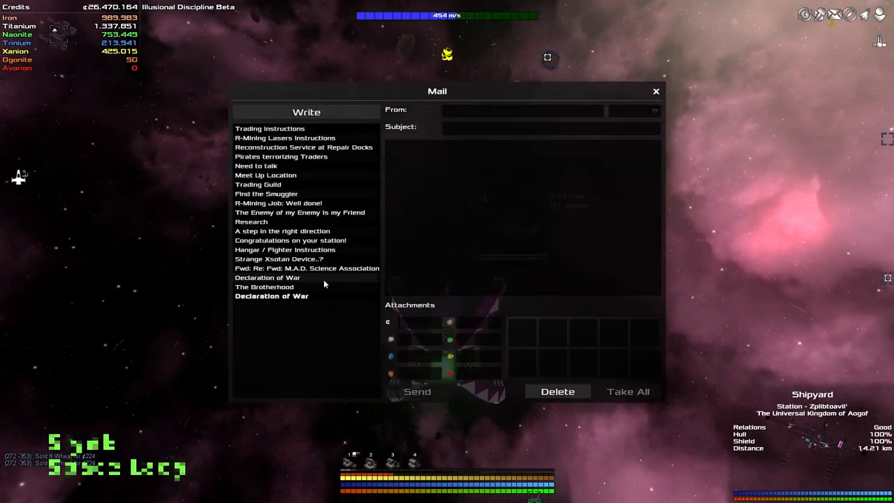
click(268, 296)
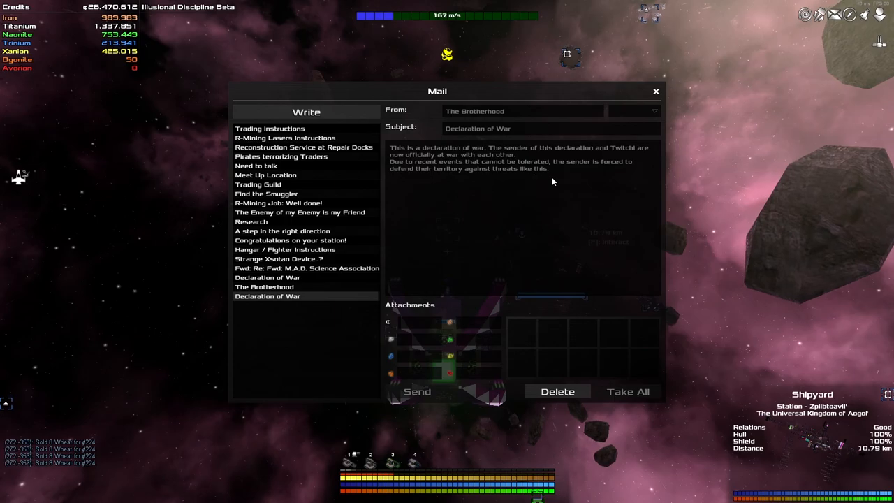
click(655, 90)
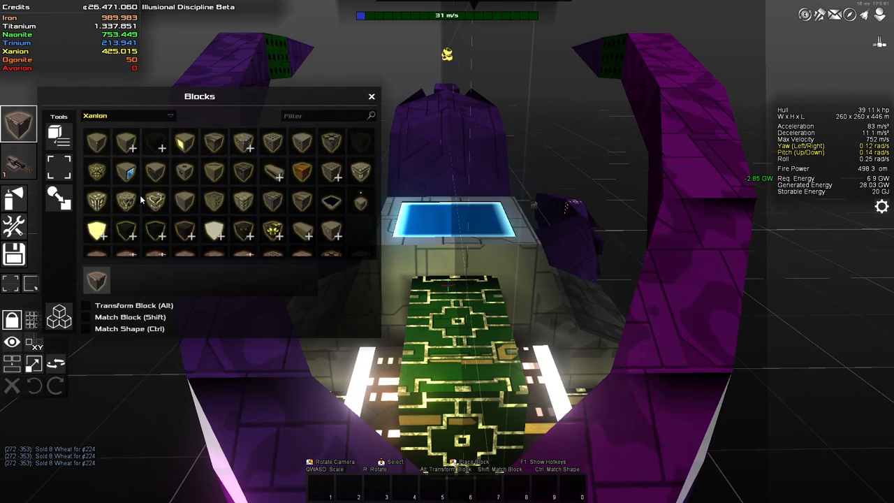
mouse_move(361, 170)
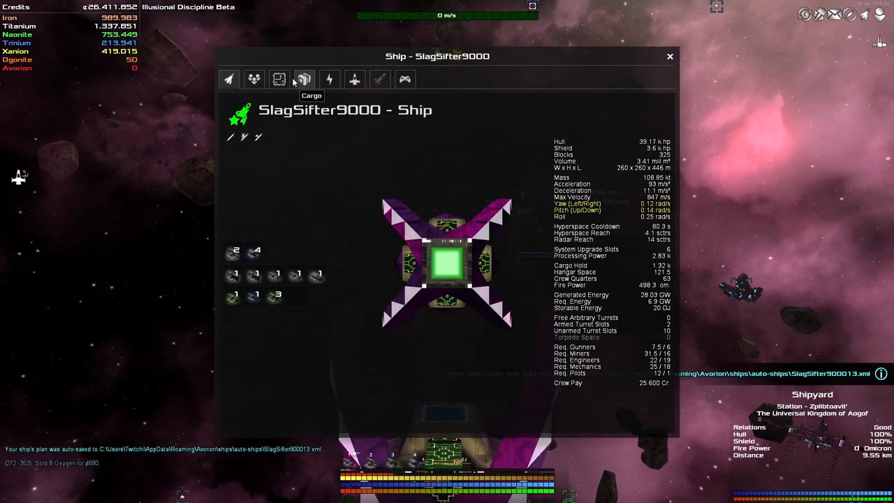
View SlagSifter9000's installed upgrades and inventory (842 of 1000 slots)
click(279, 79)
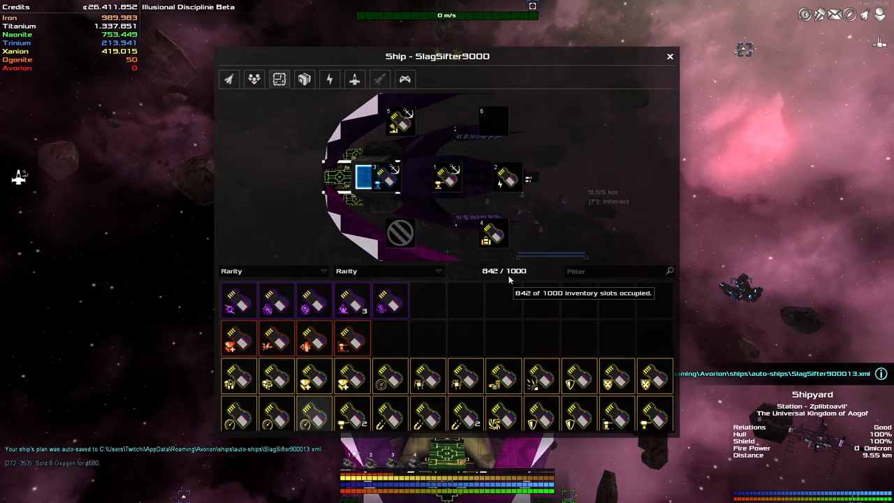
mouse_move(427, 300)
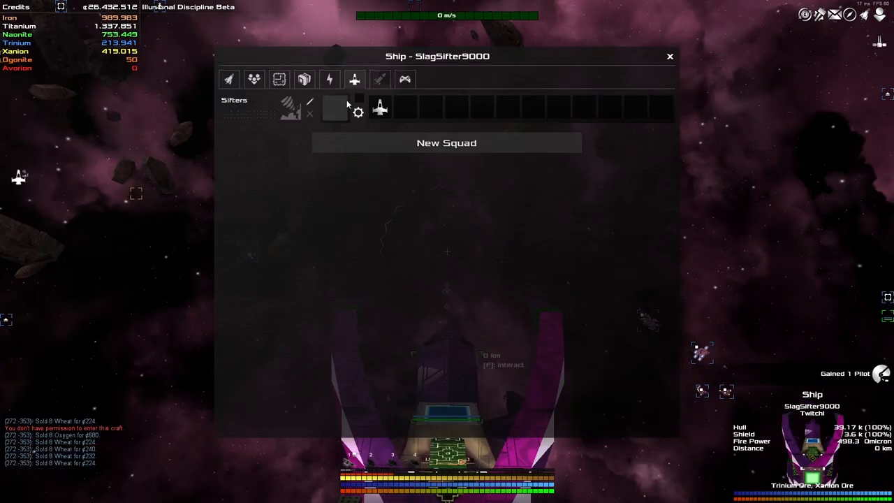
Make a fighter the Sifters squad's production blueprint, confirm it, and return to flight
click(358, 112)
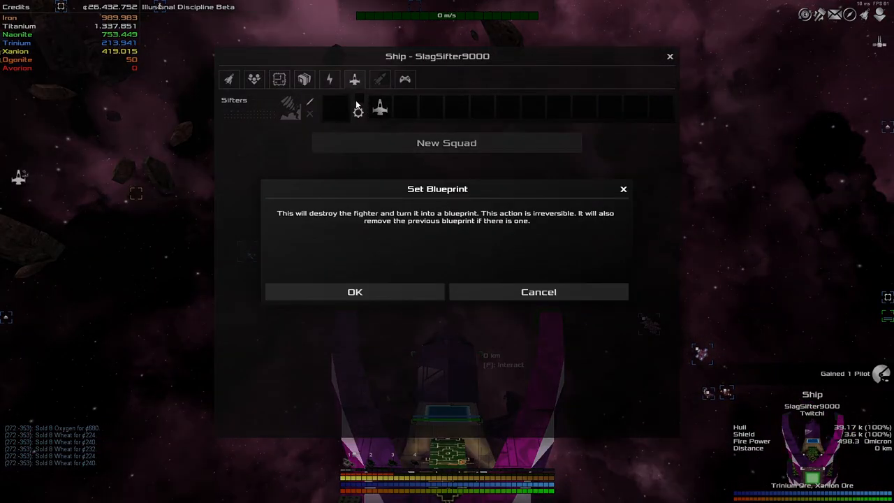
click(355, 292)
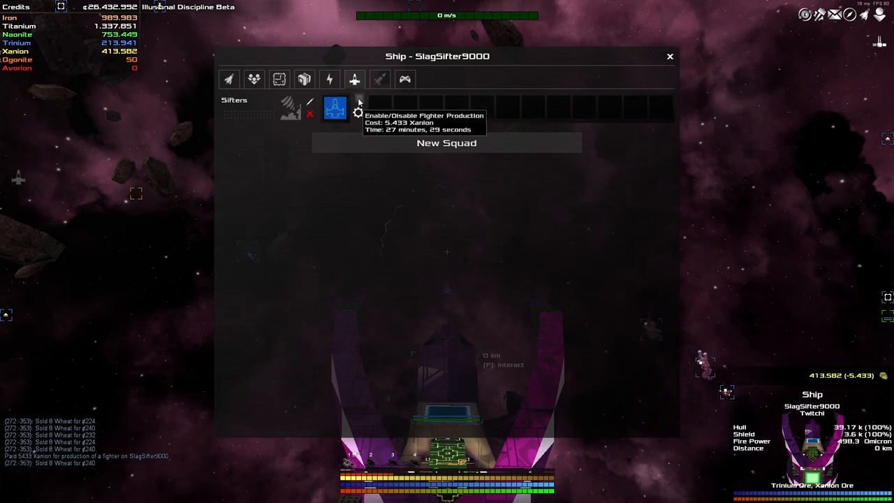
click(669, 56)
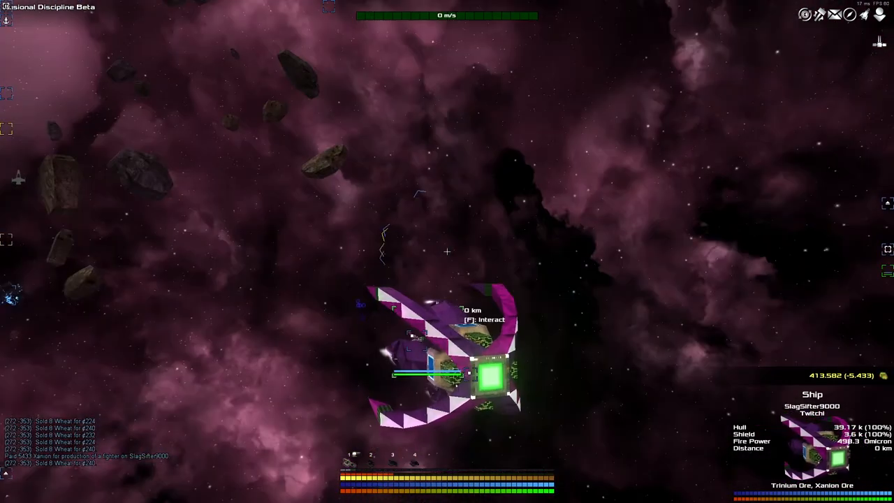
Add Xanion blocks to SlagSifter9000 in build mode, costing about ¢519,000 and 8,440 Xanion
key(f)
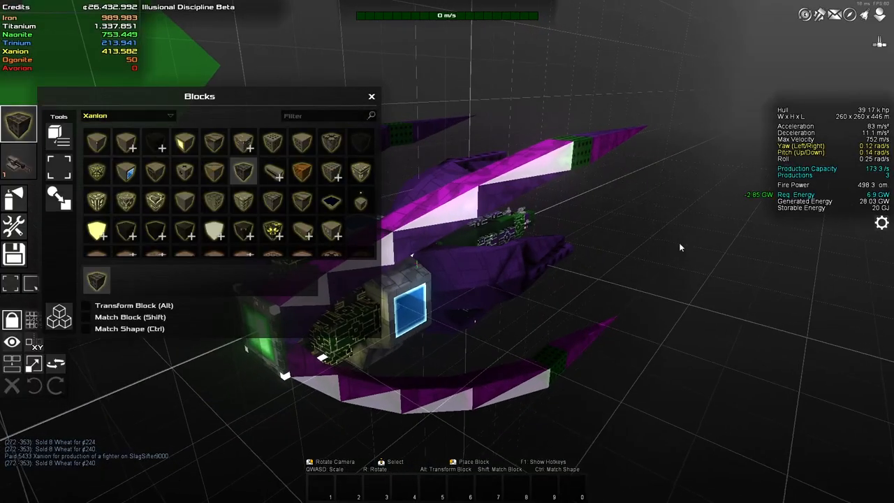
click(879, 223)
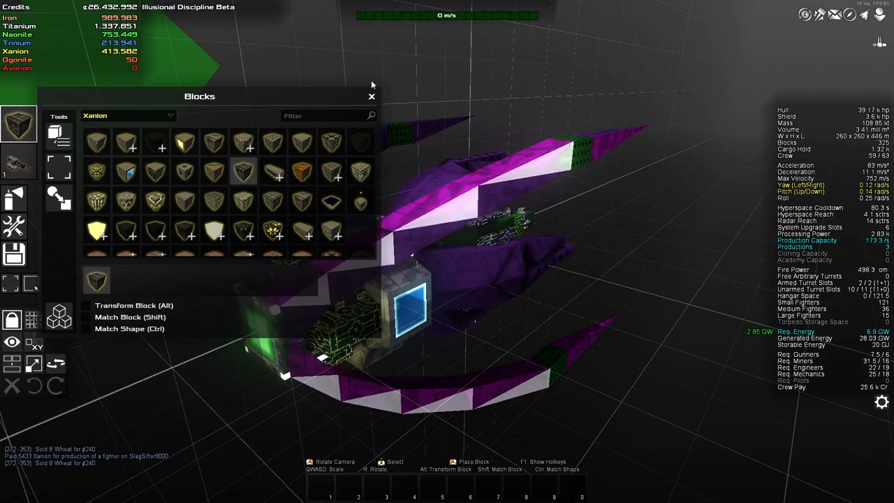
click(371, 97)
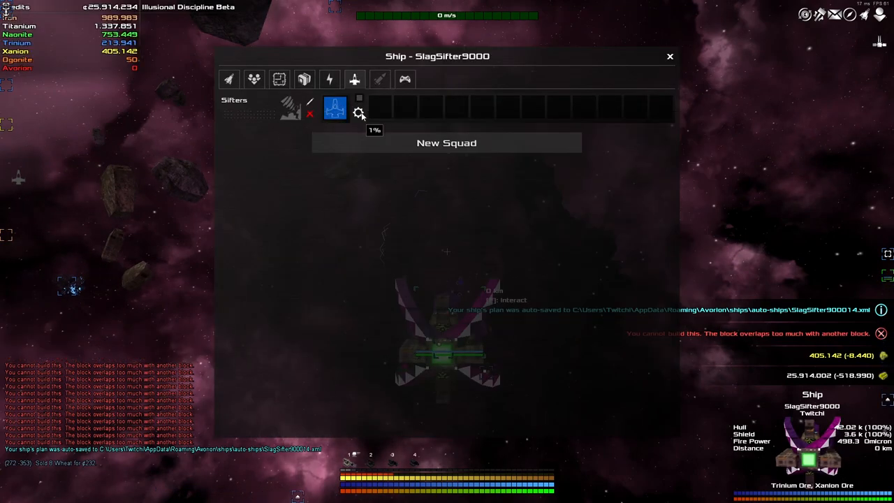
mouse_move(357, 98)
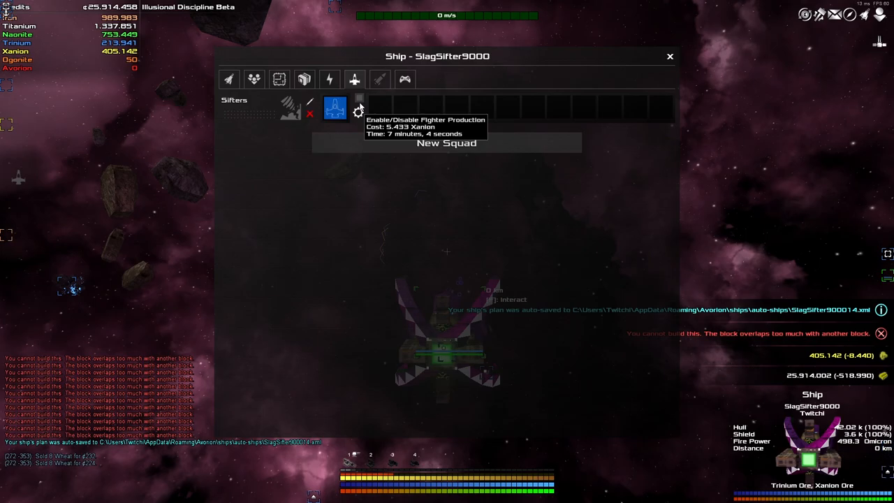
Enable Sifters fighter production until the squad holds six fighters, then return to flight
click(668, 56)
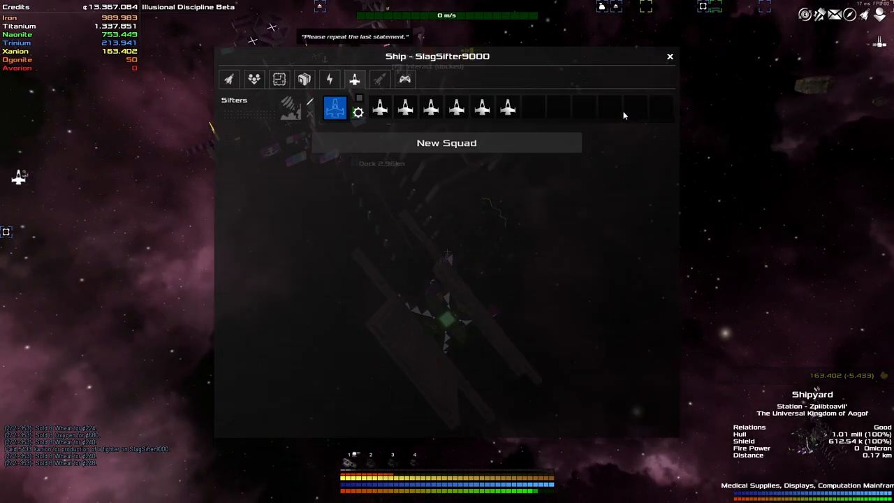
click(669, 56)
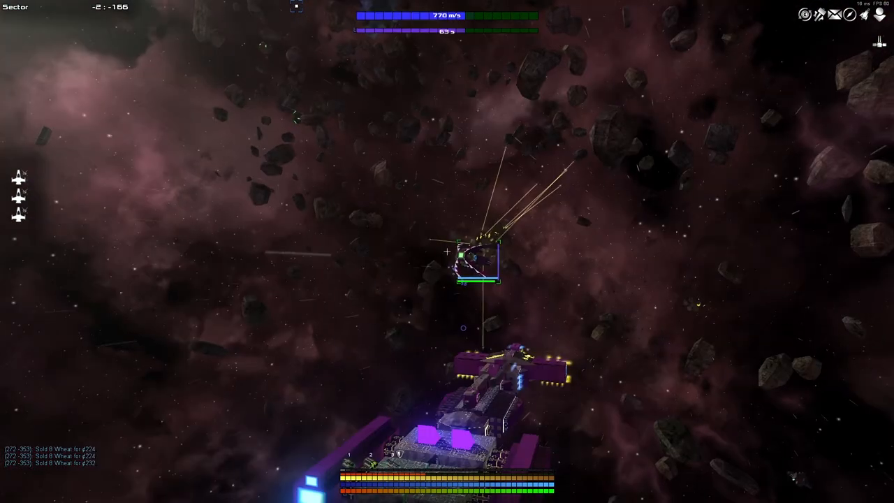